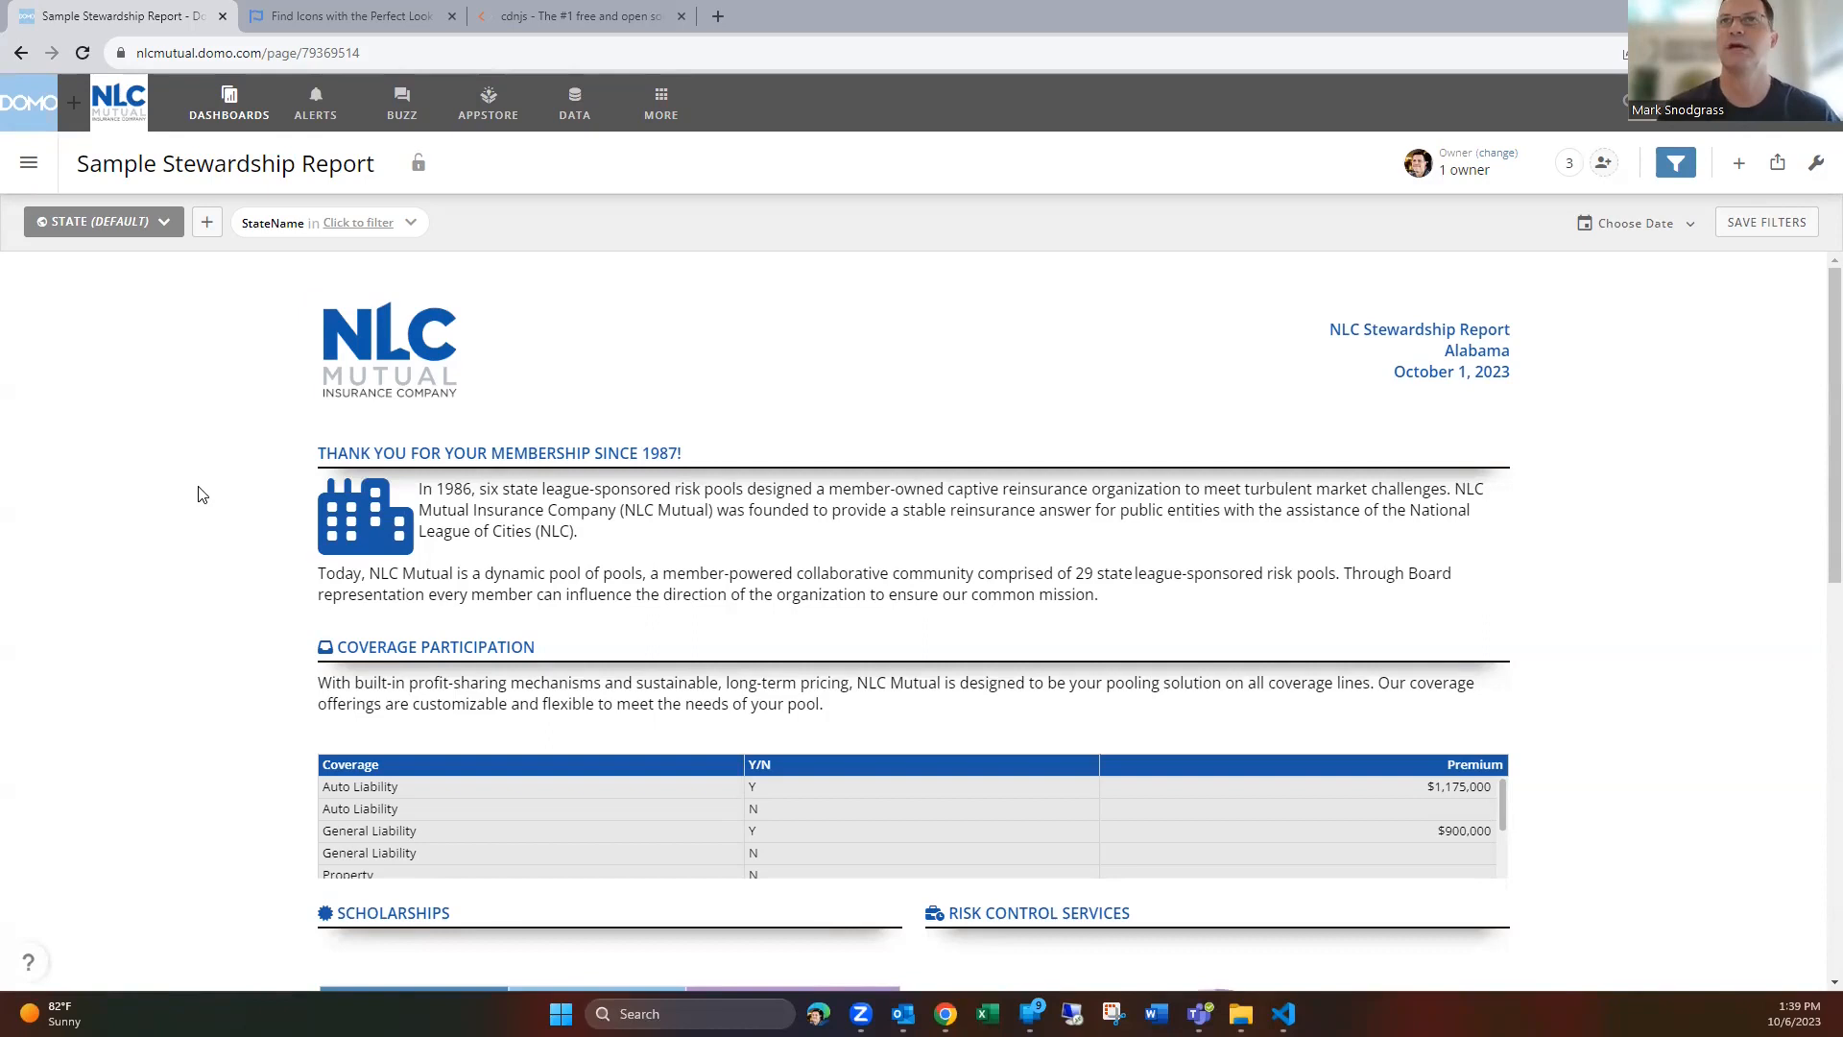
mouse_move(226, 475)
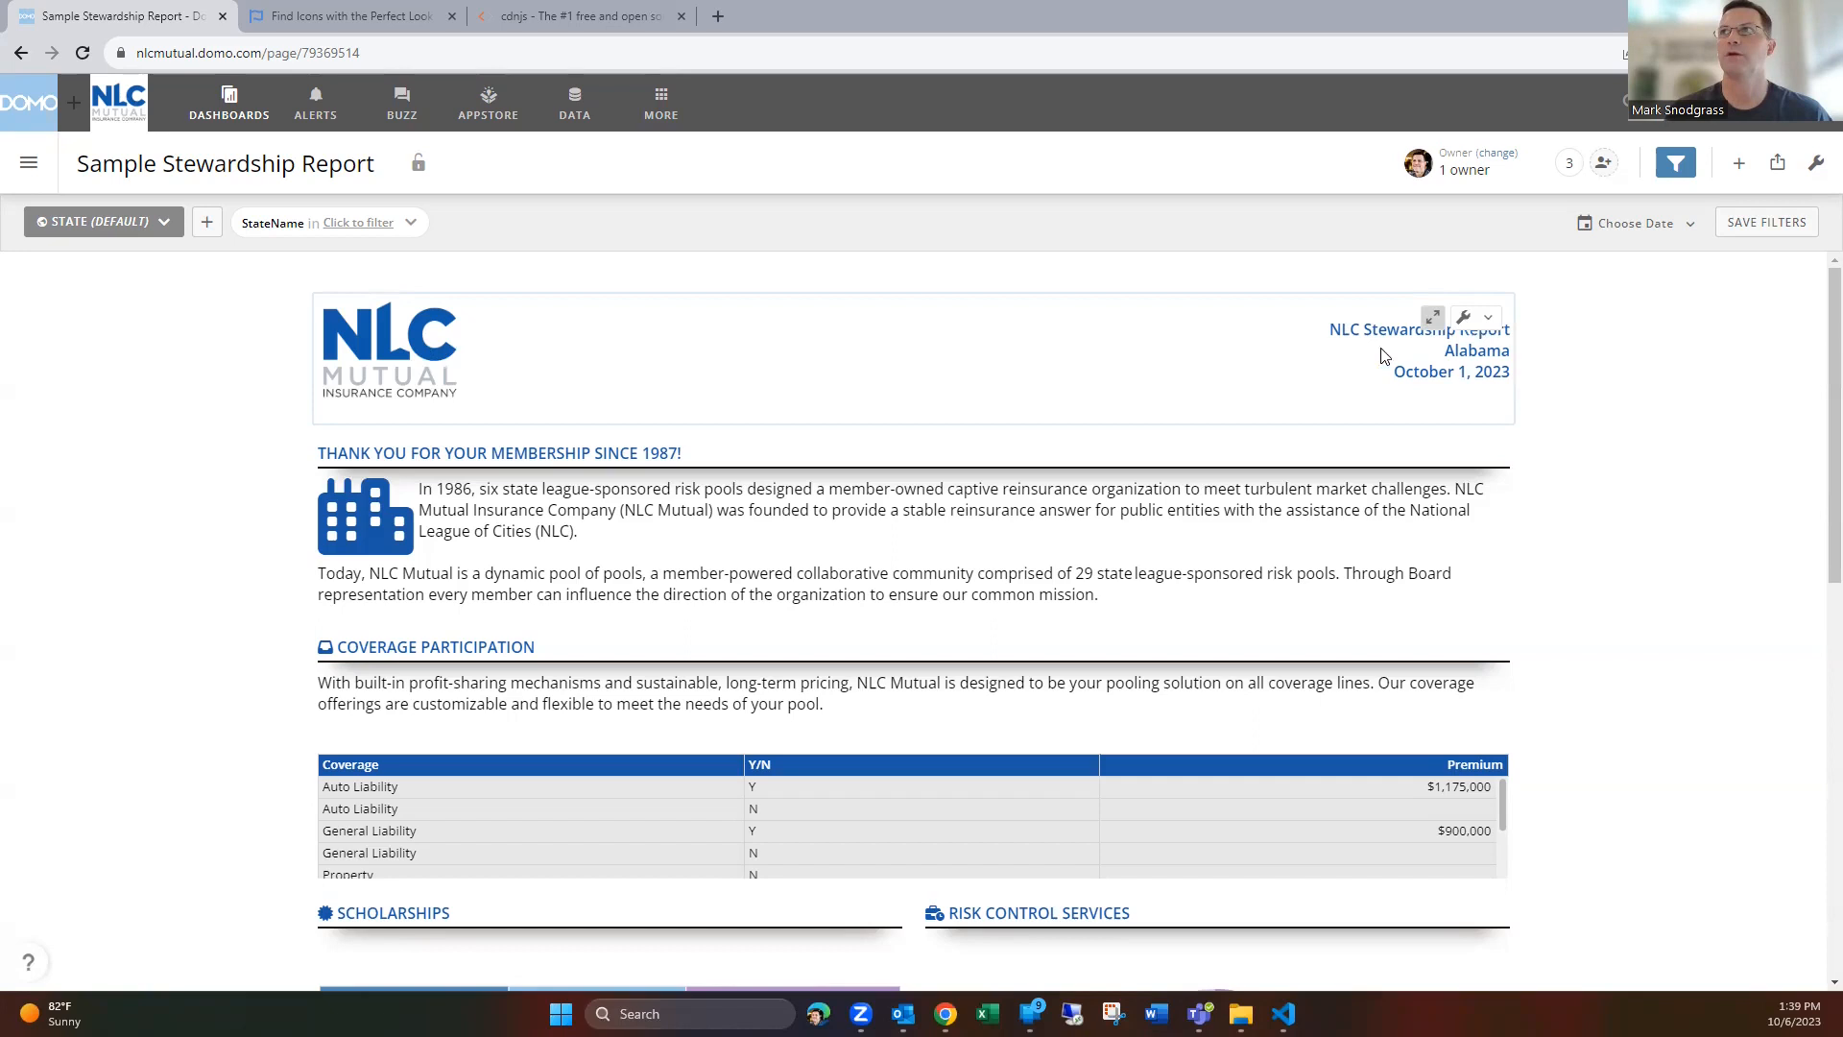
Open the StateName filter on the stewardship report and check Oregon
left_click(358, 222)
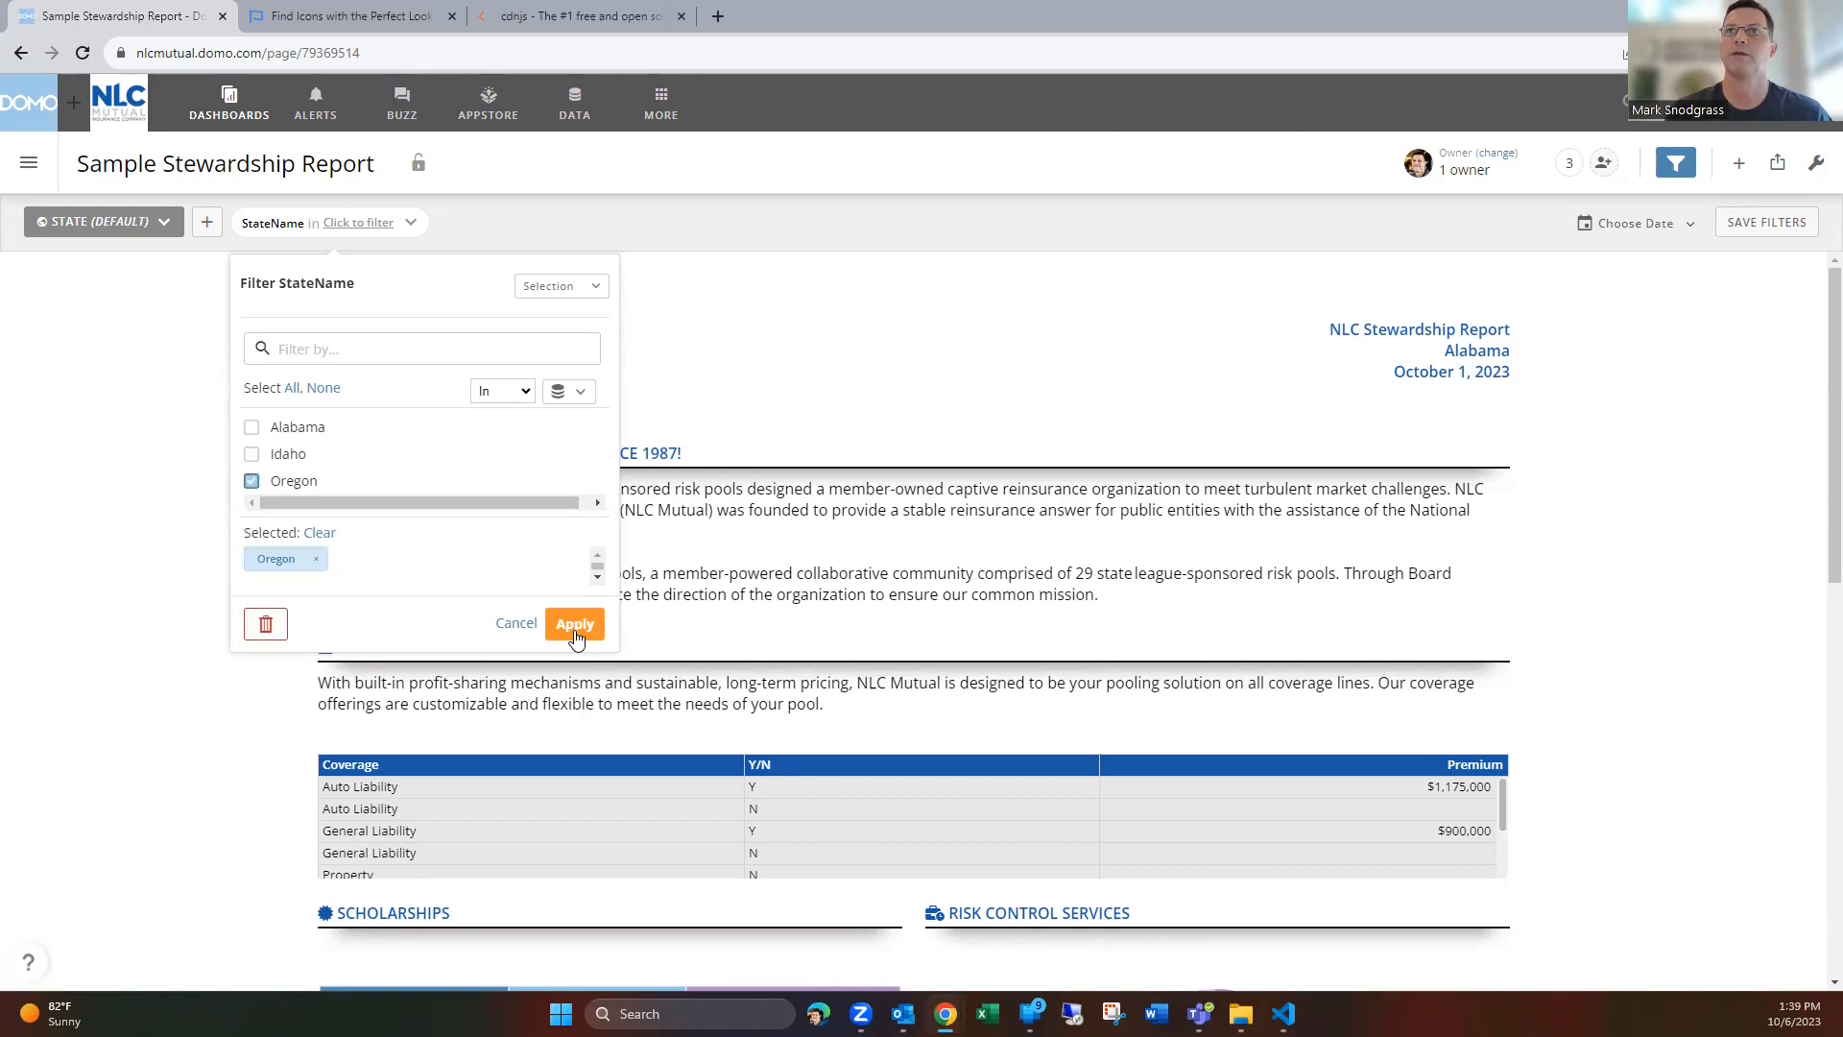
Apply the Oregon filter and scroll through the updated header, membership and coverage cards
left_click(576, 623)
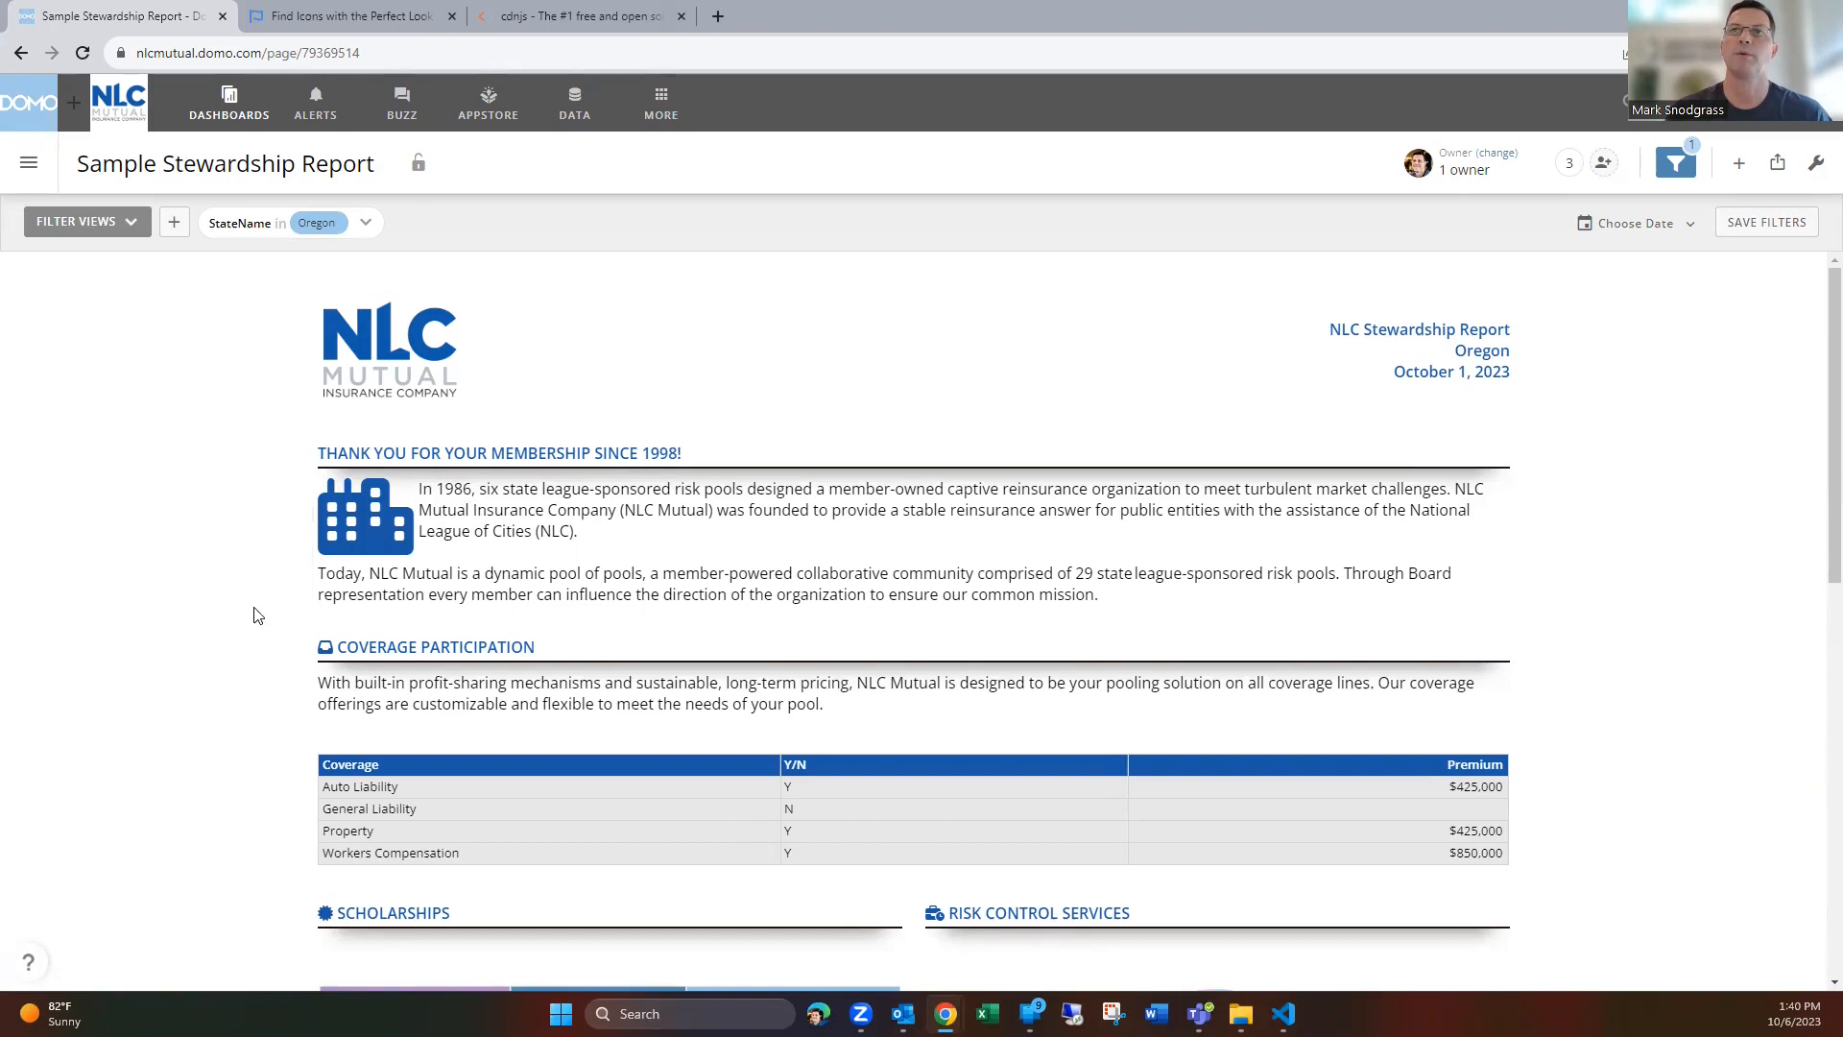
scroll("down", 3)
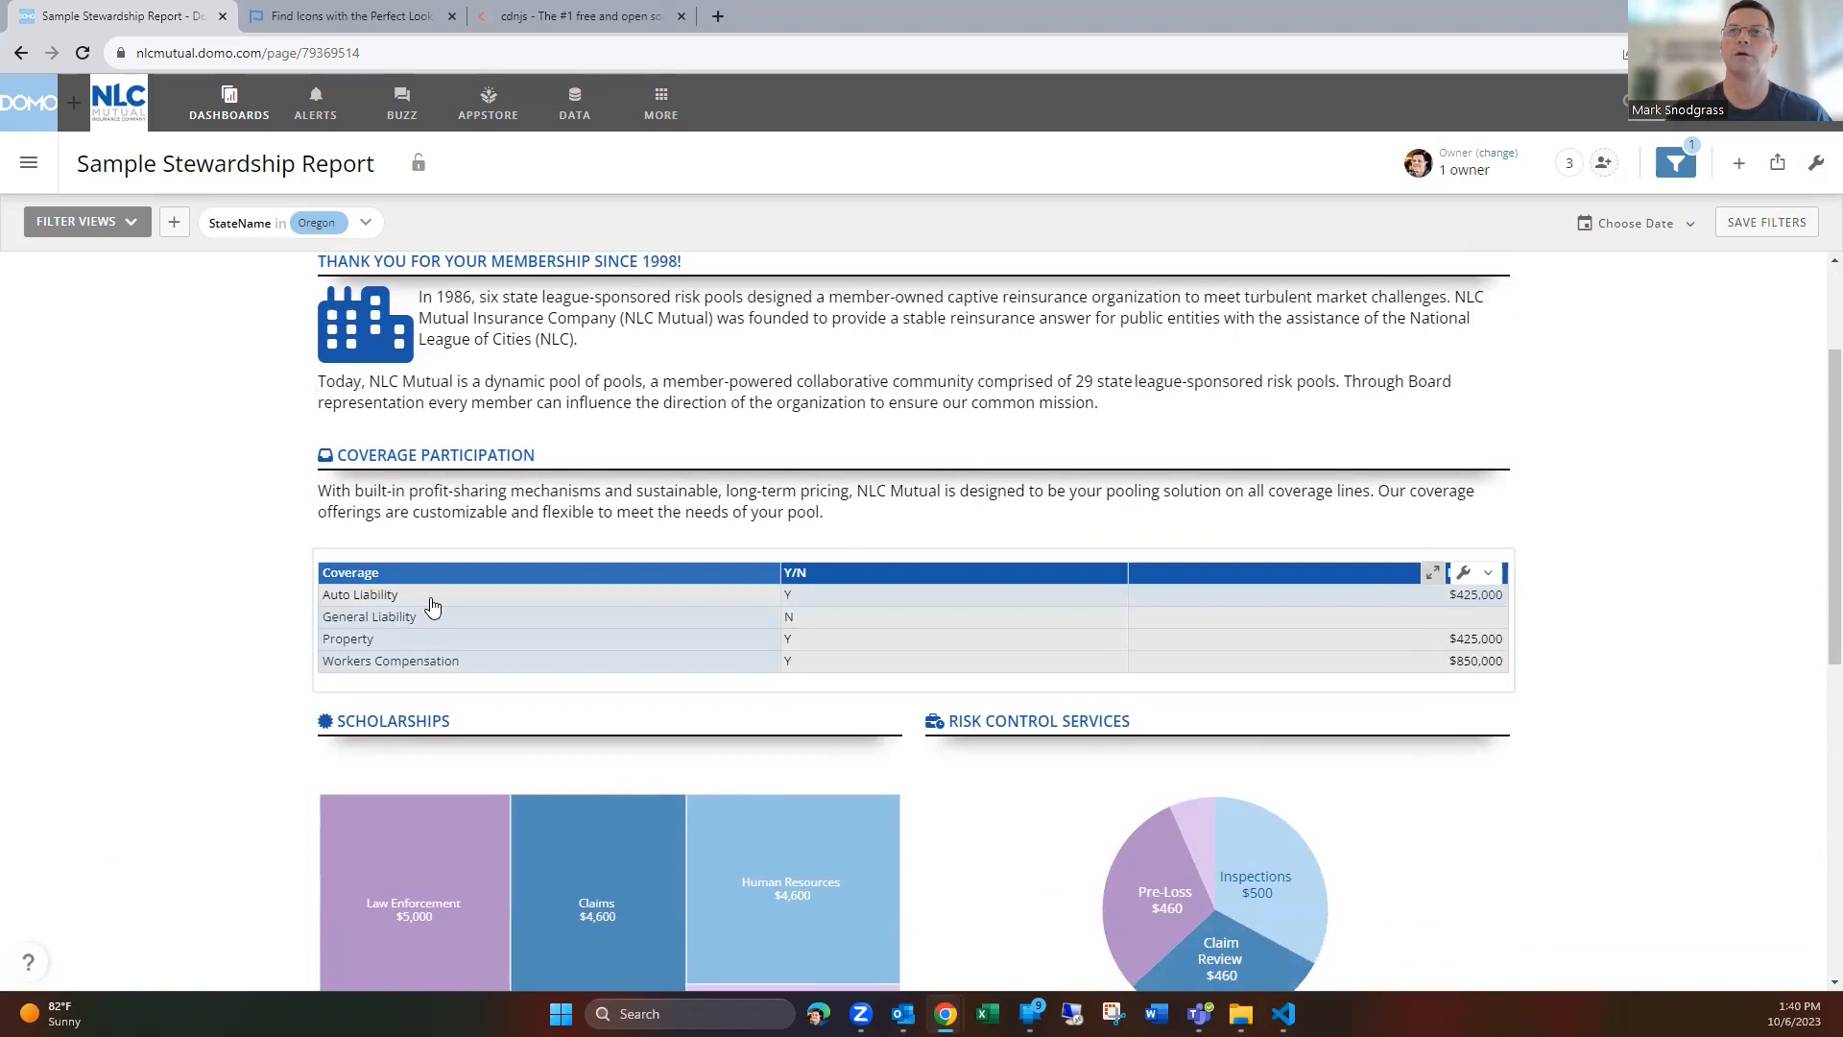
scroll("down", 3)
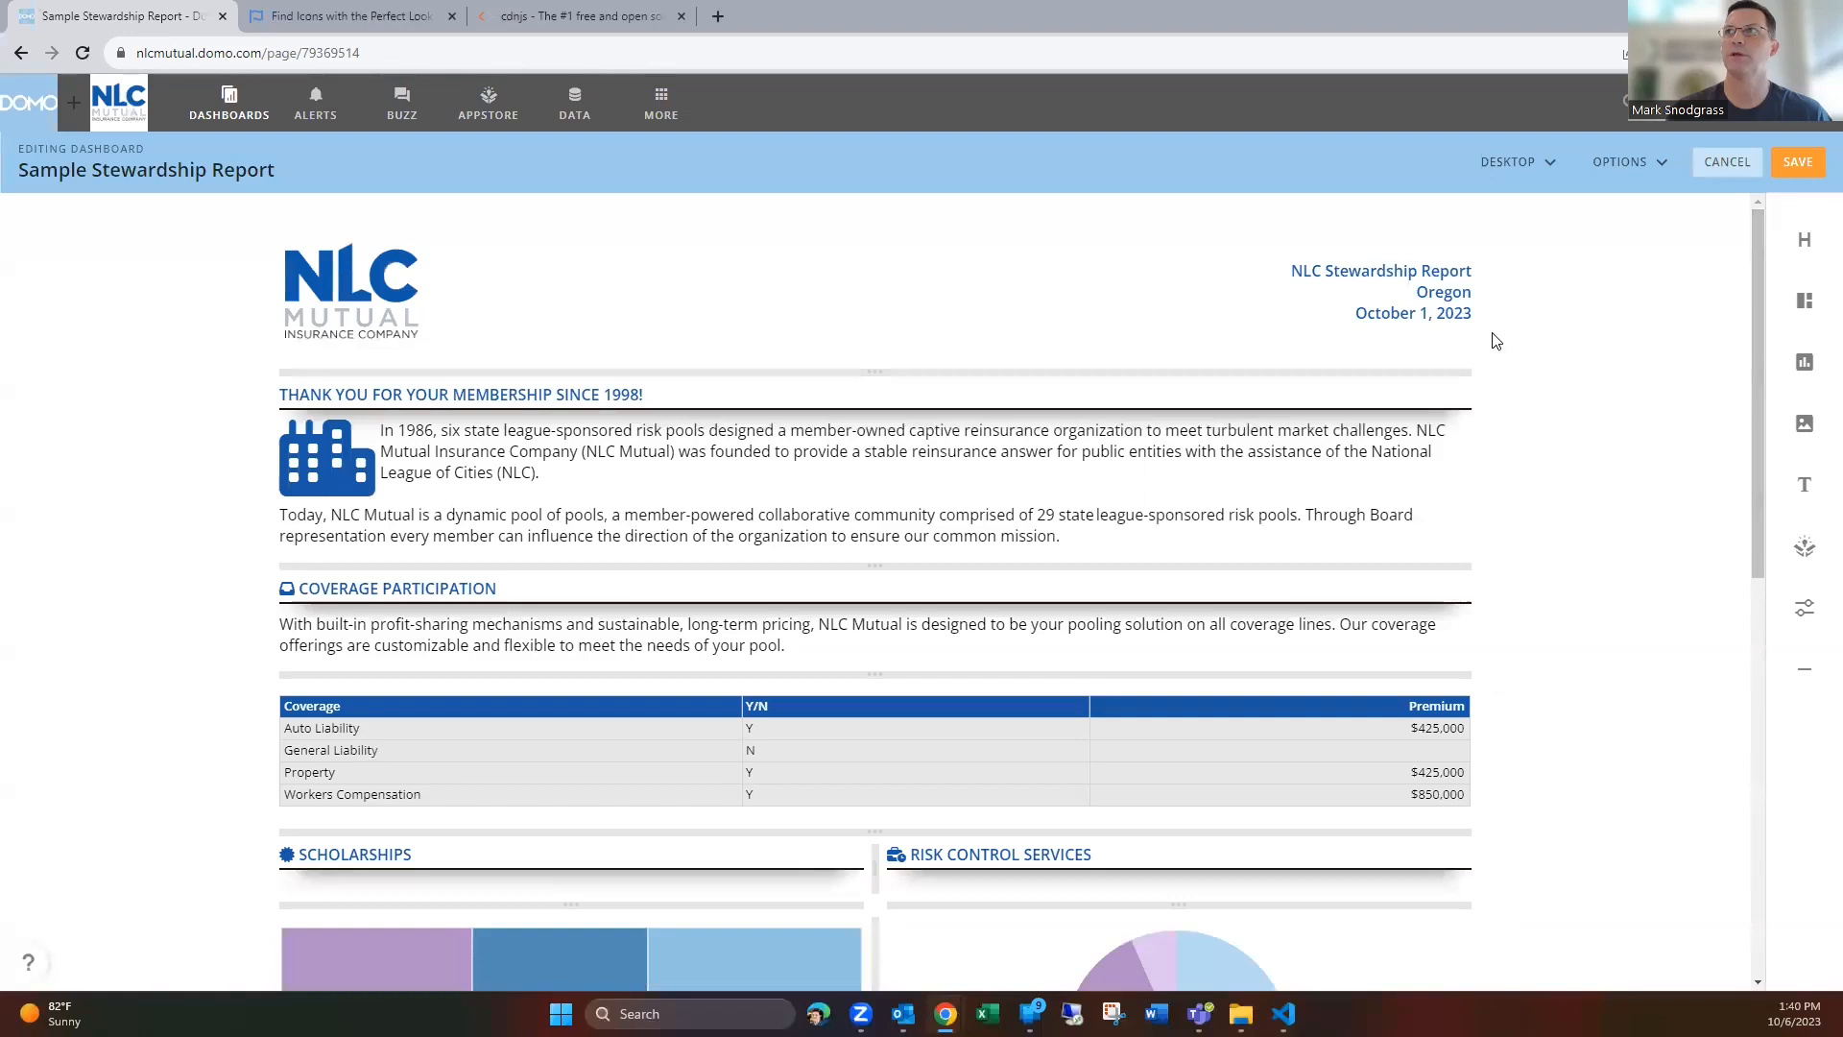
mouse_move(215, 834)
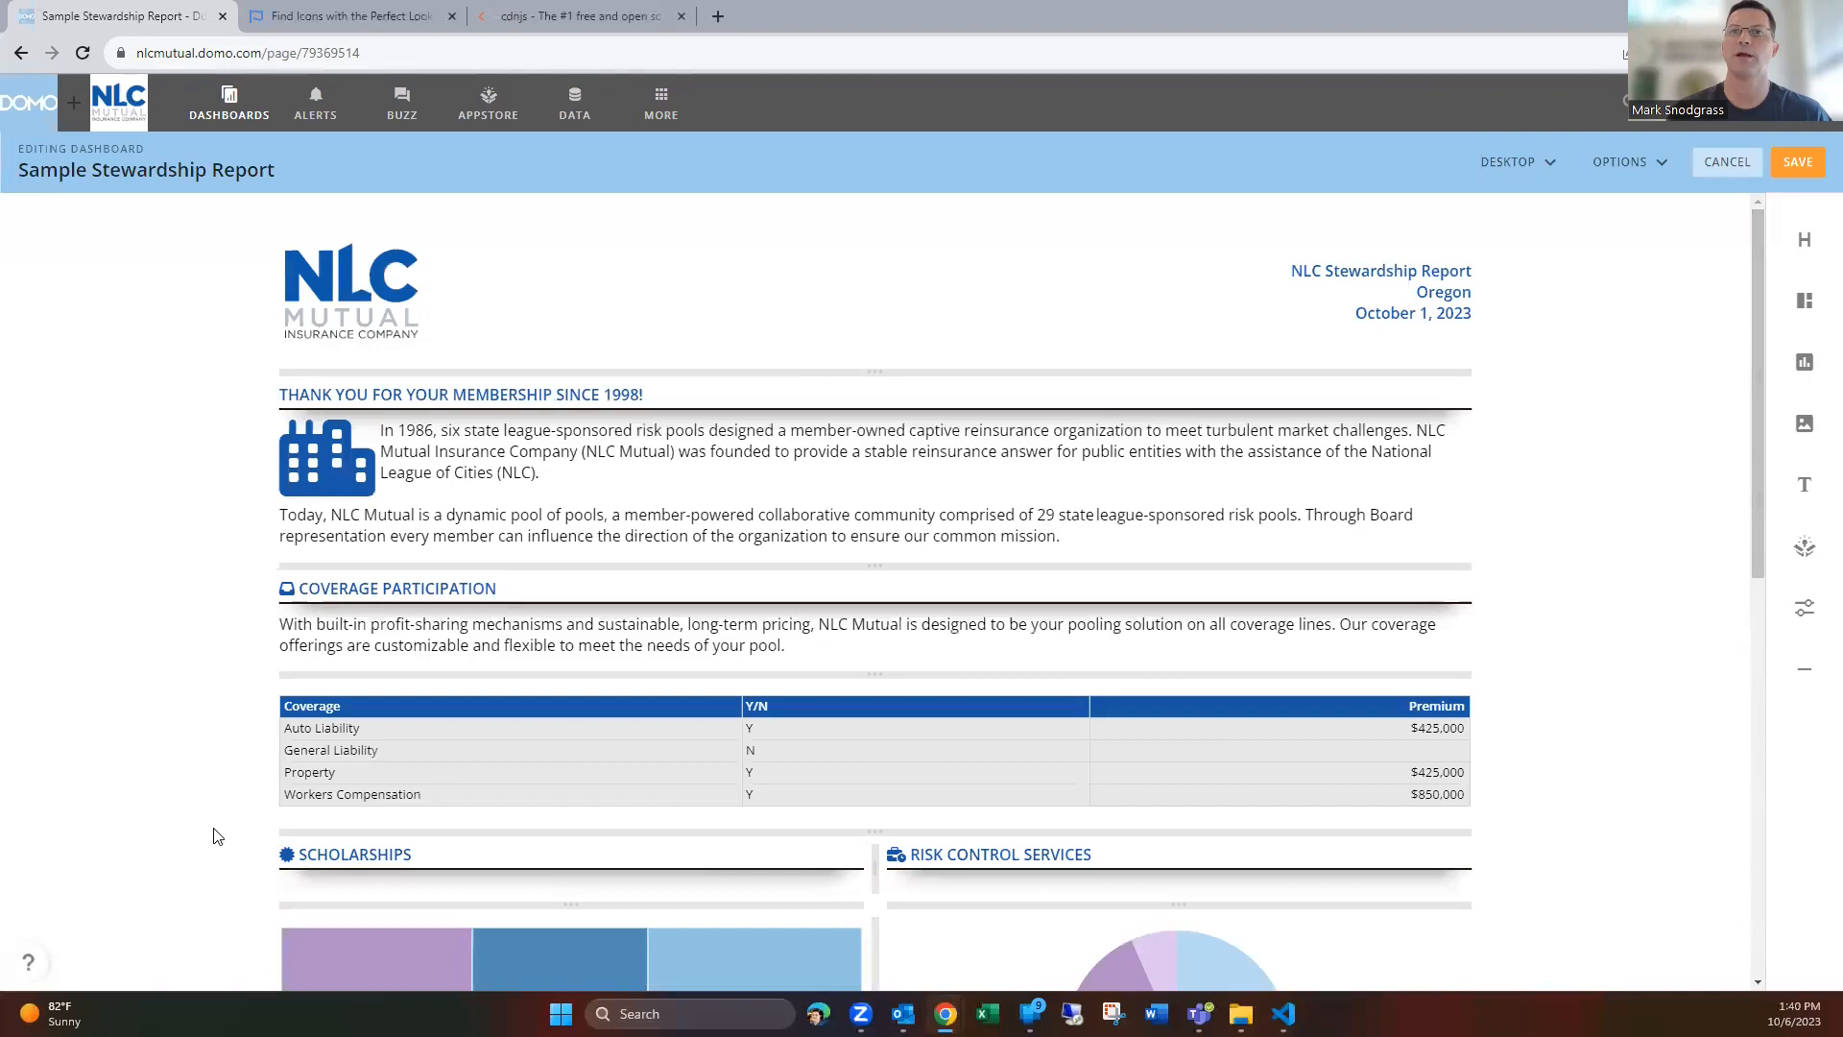
Scroll through the dashboard cards in edit mode
scroll("down", 3)
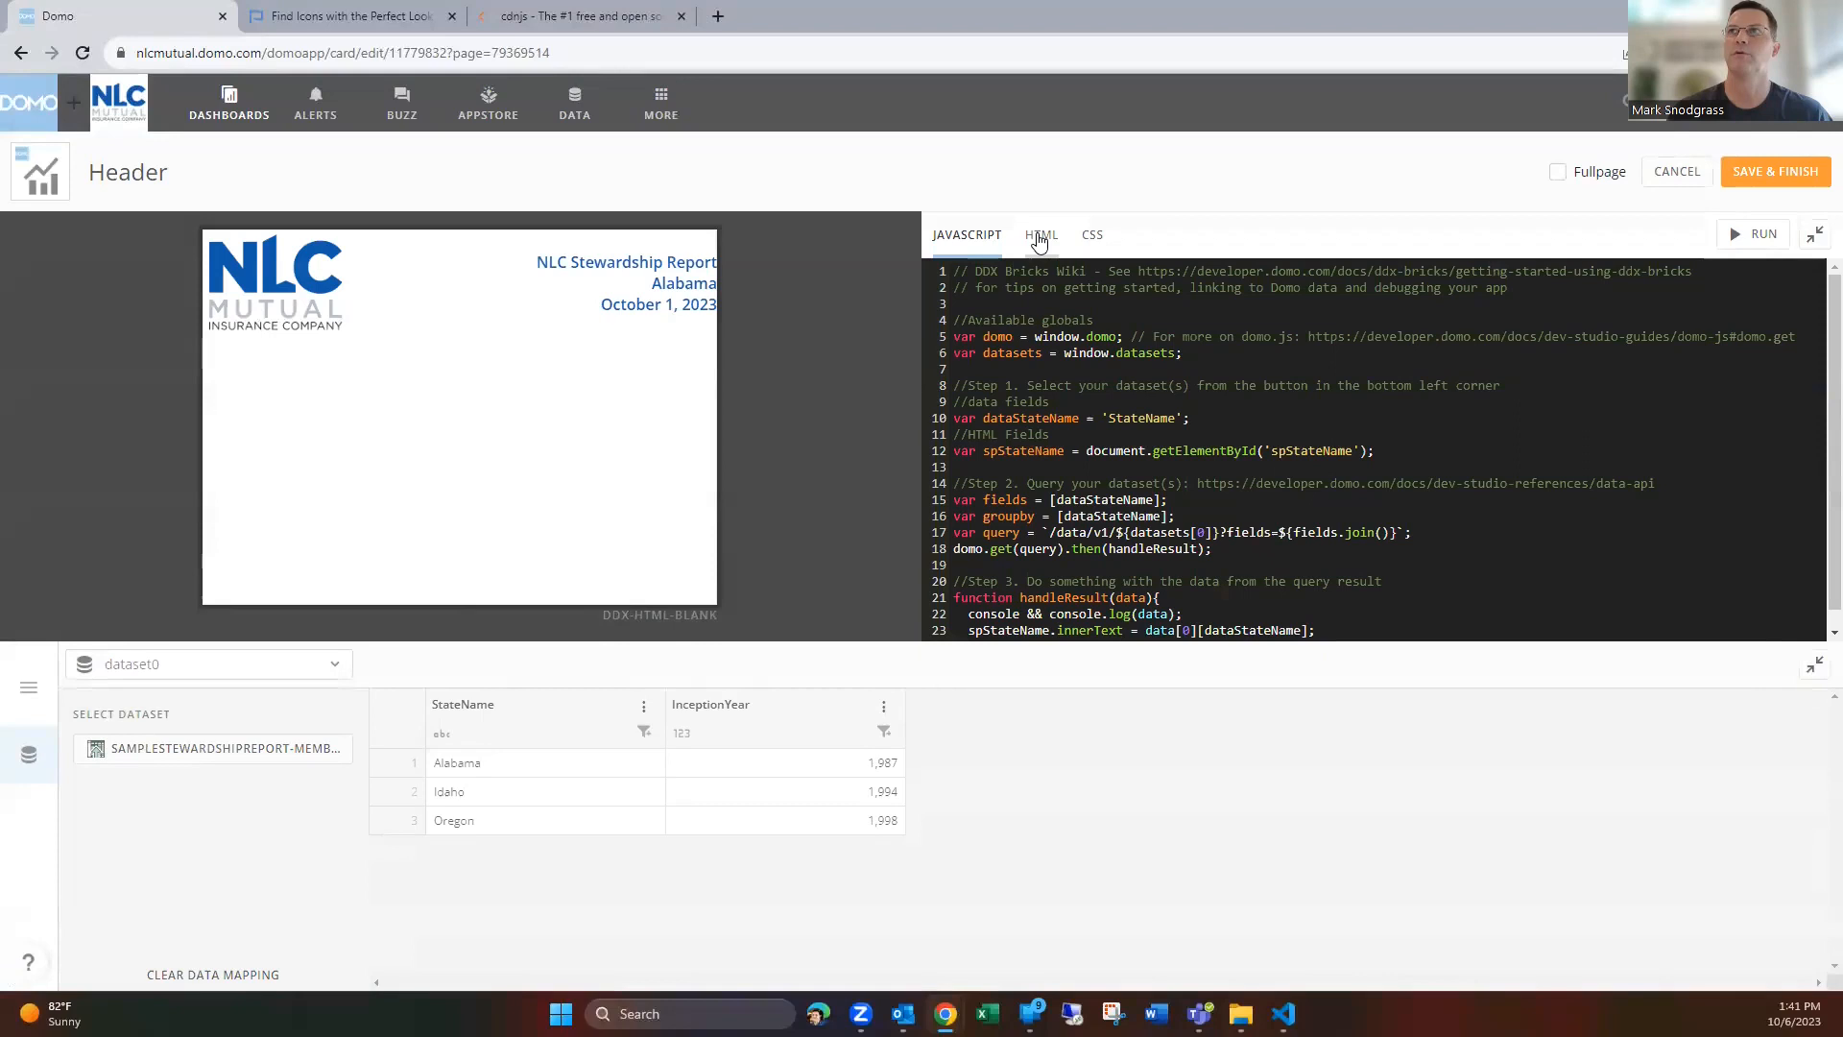
View the Header brick's HTML code in the DDX brick editor
left_click(1042, 235)
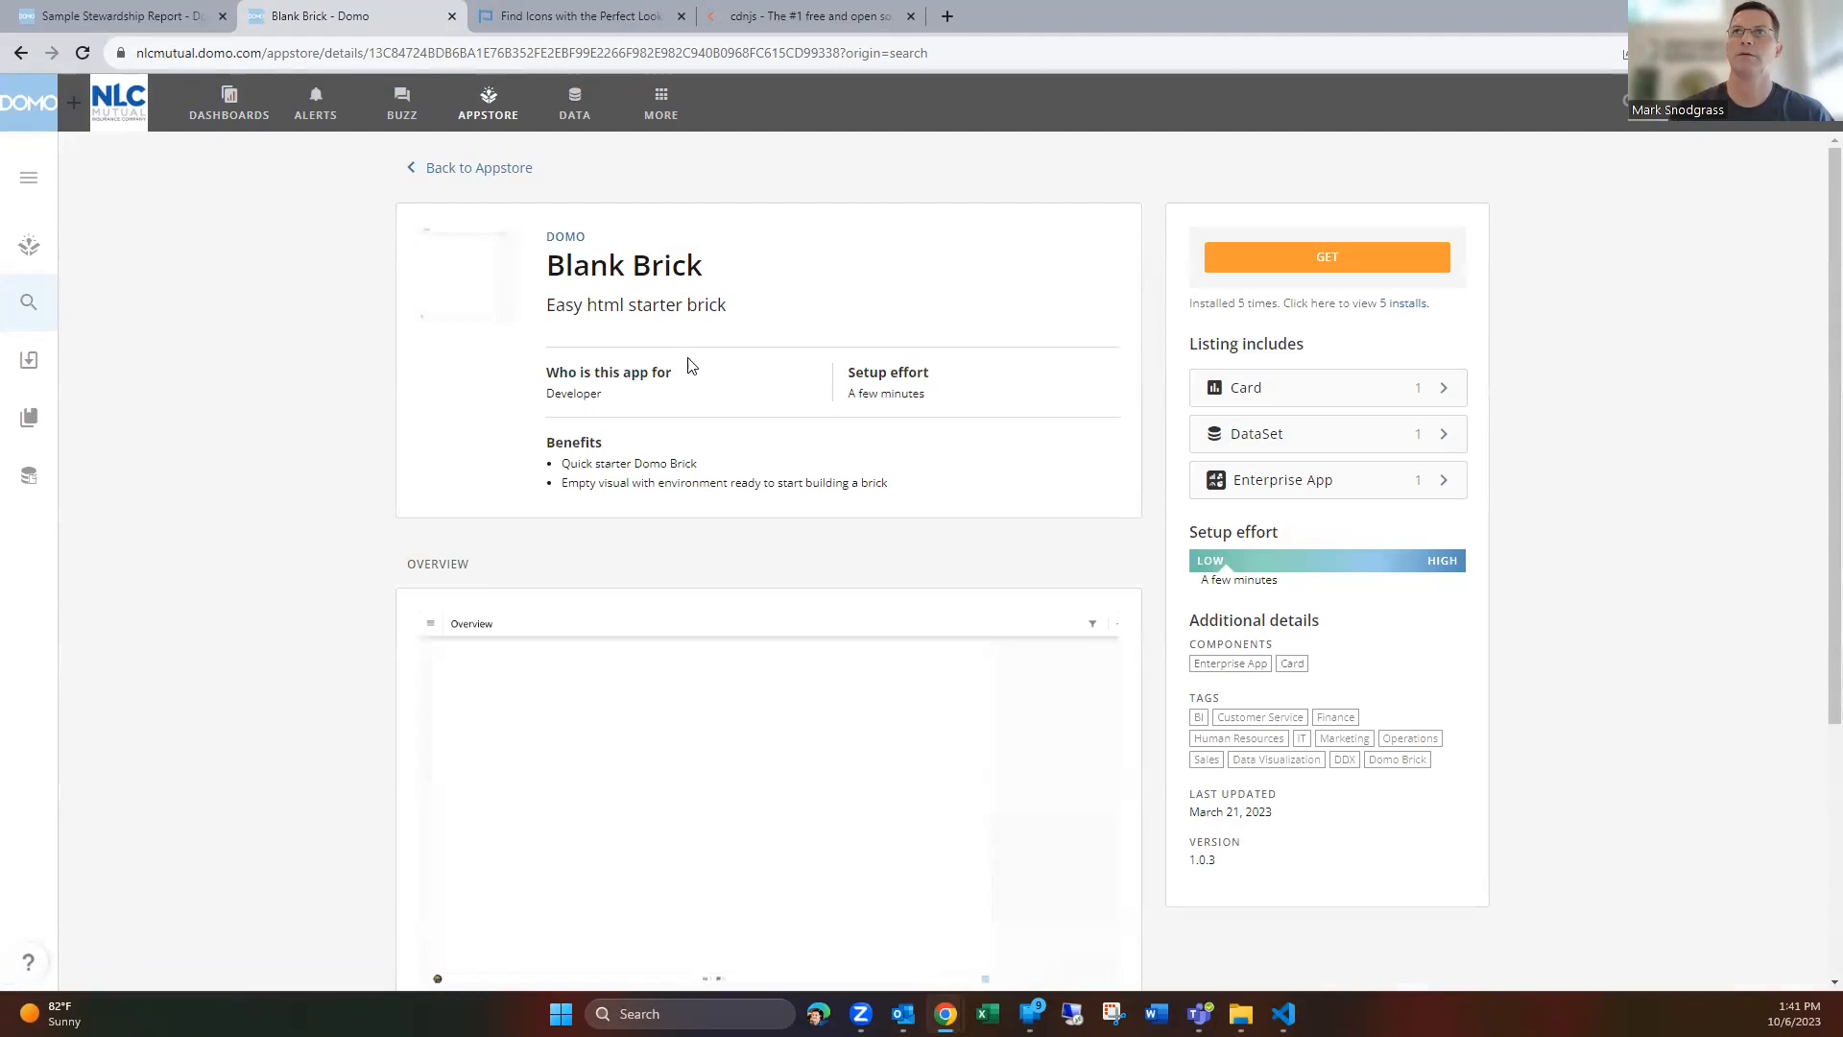
mouse_move(904, 530)
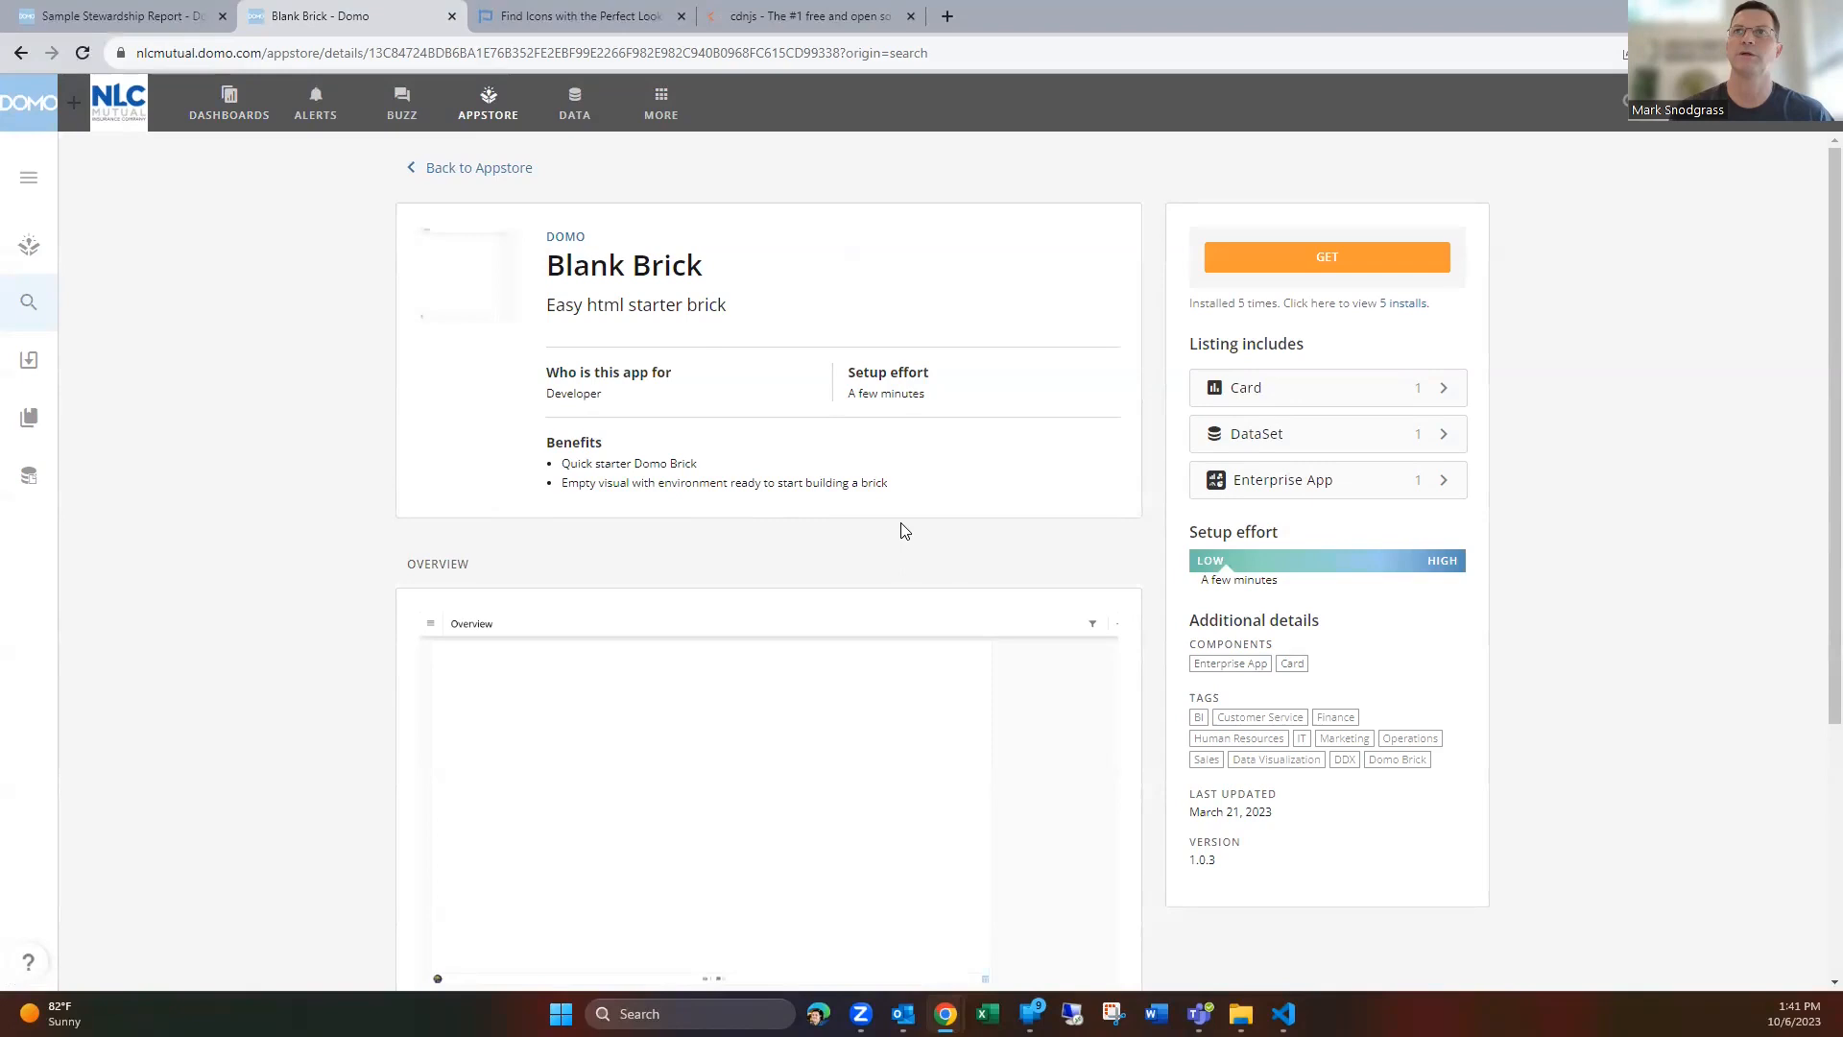
mouse_move(692, 417)
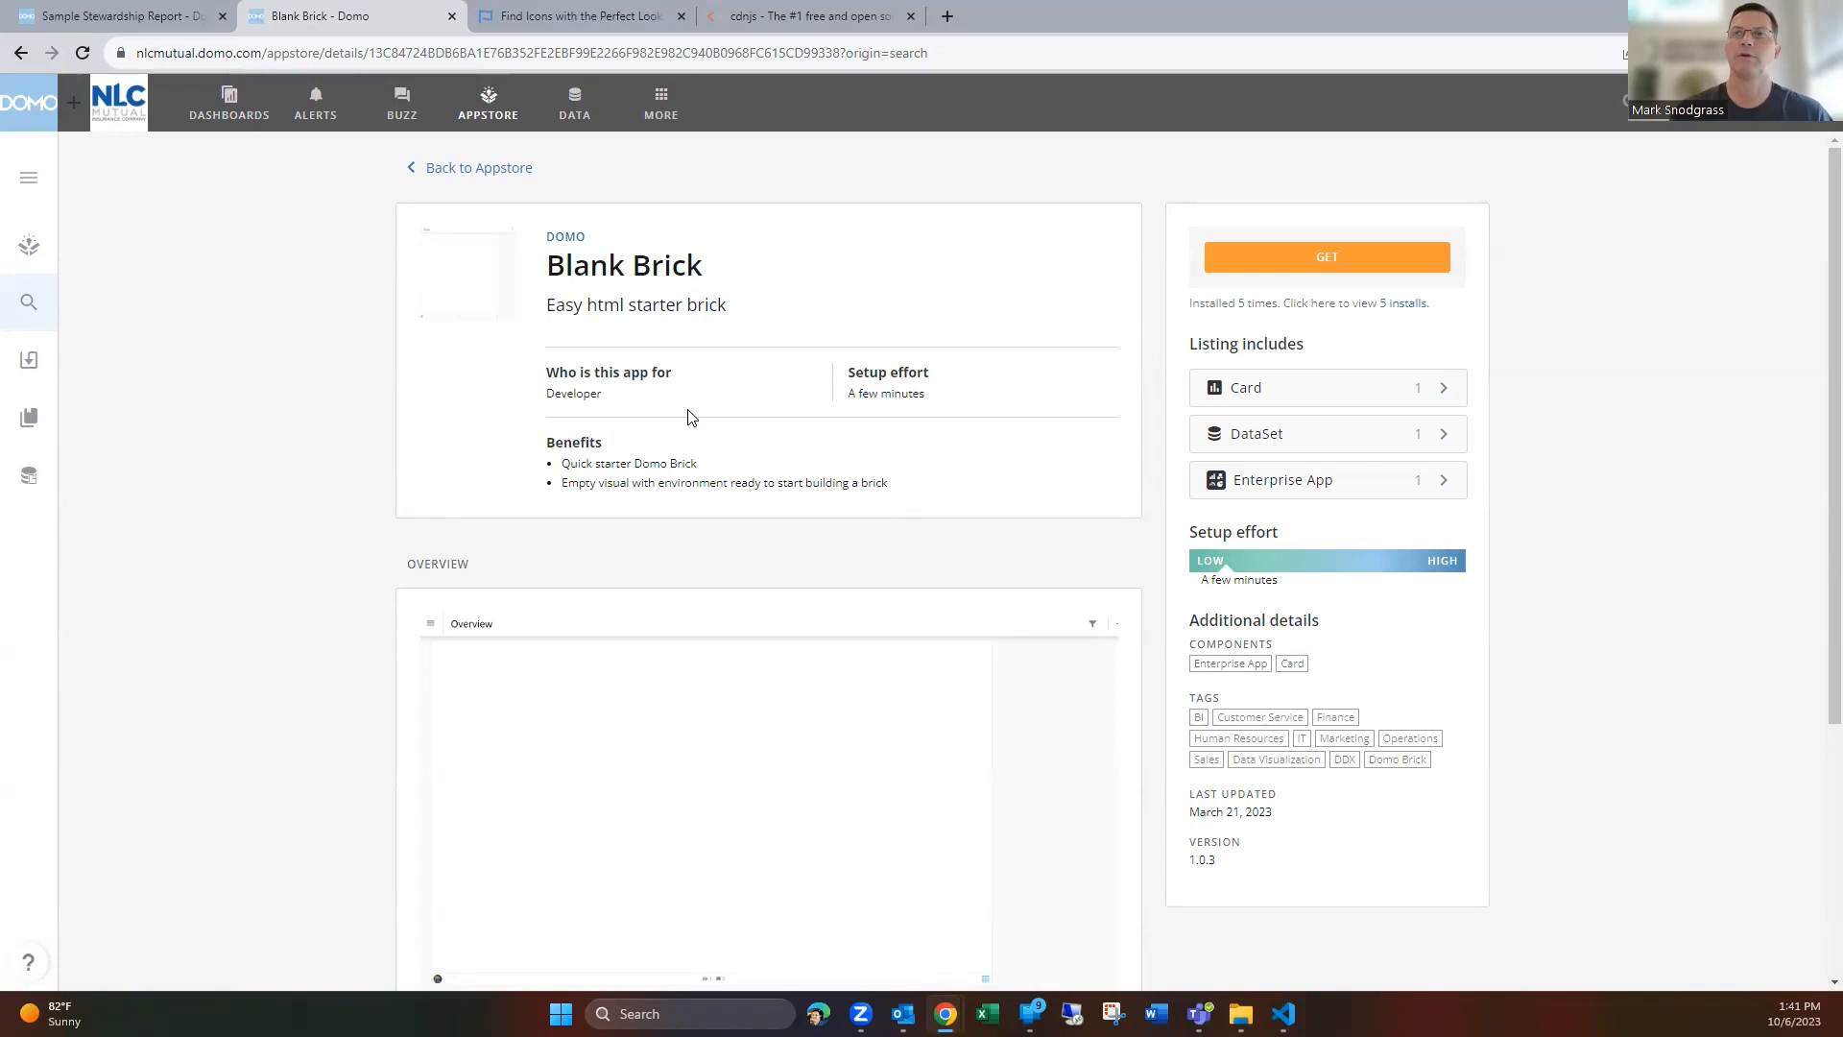
Leave the Blank Brick Appstore listing and return to the Oregon-filtered report
left_click(111, 15)
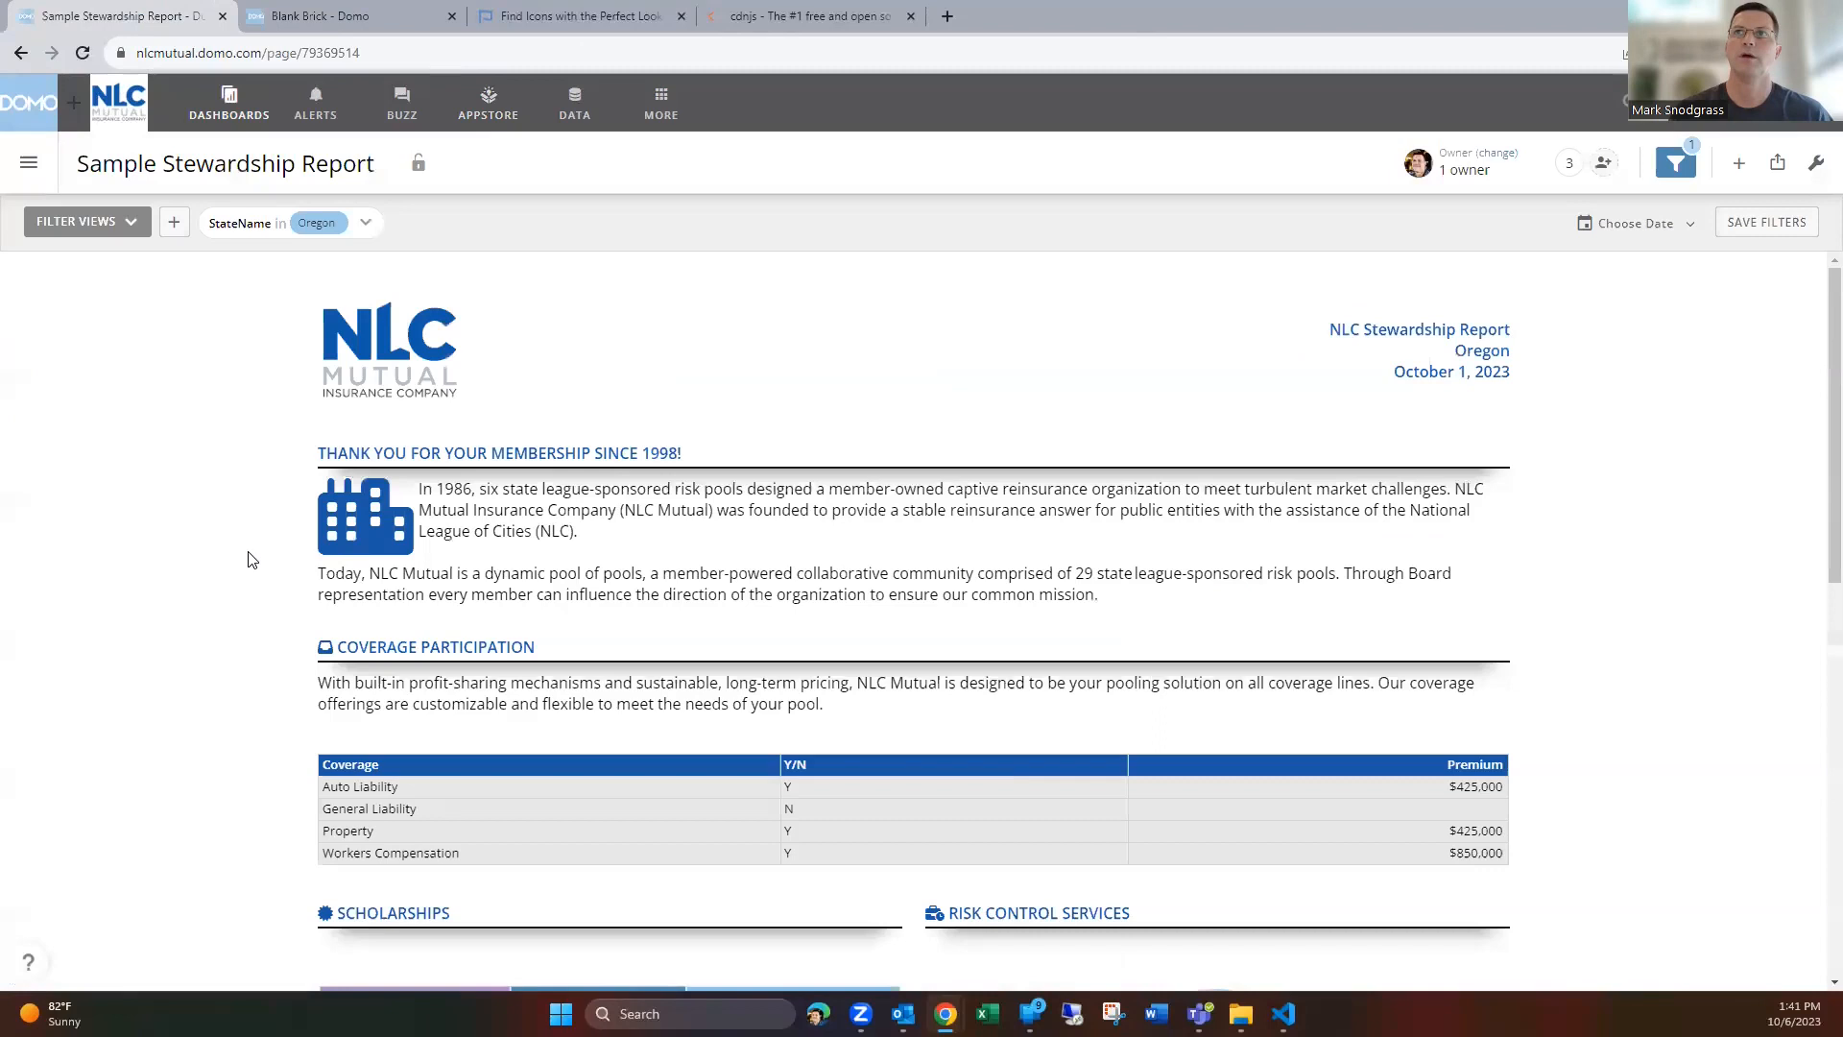
mouse_move(265, 559)
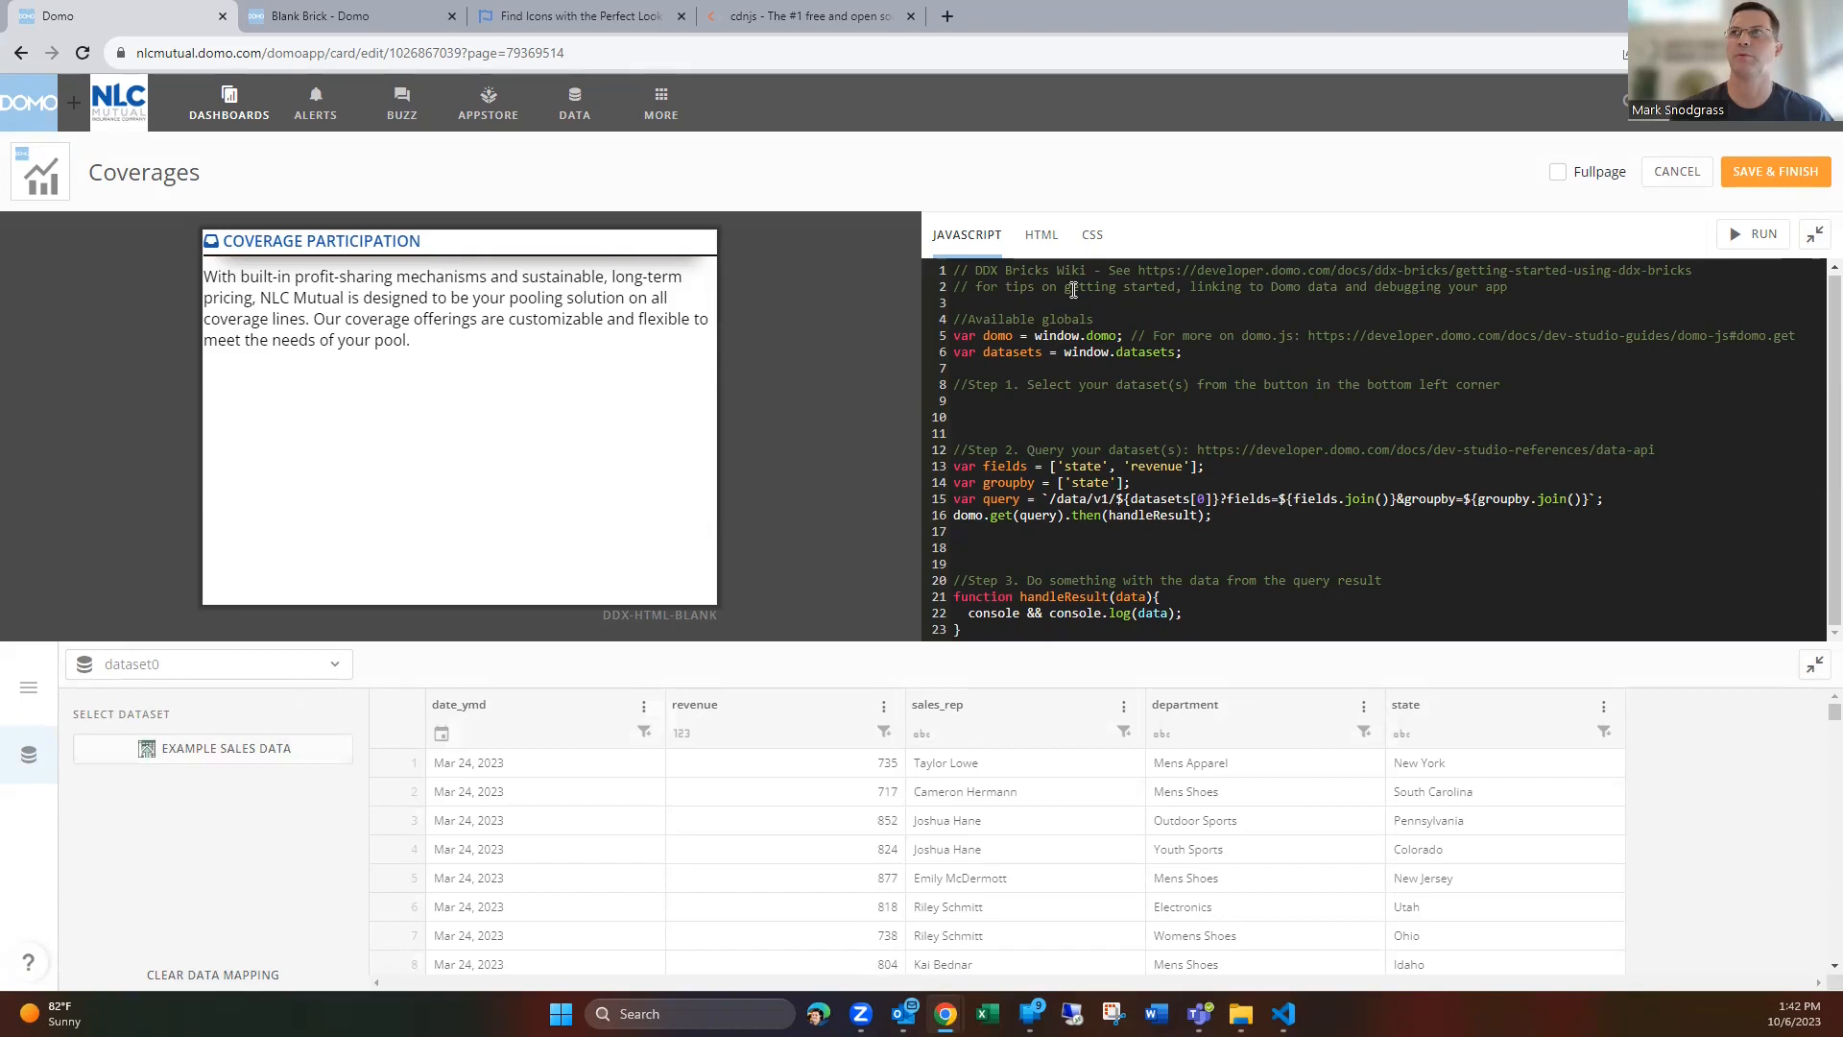
Inspect the Coverages brick's Font Awesome stylesheet link and view the cdnjs font-awesome 6.4.2 page
left_click(1039, 235)
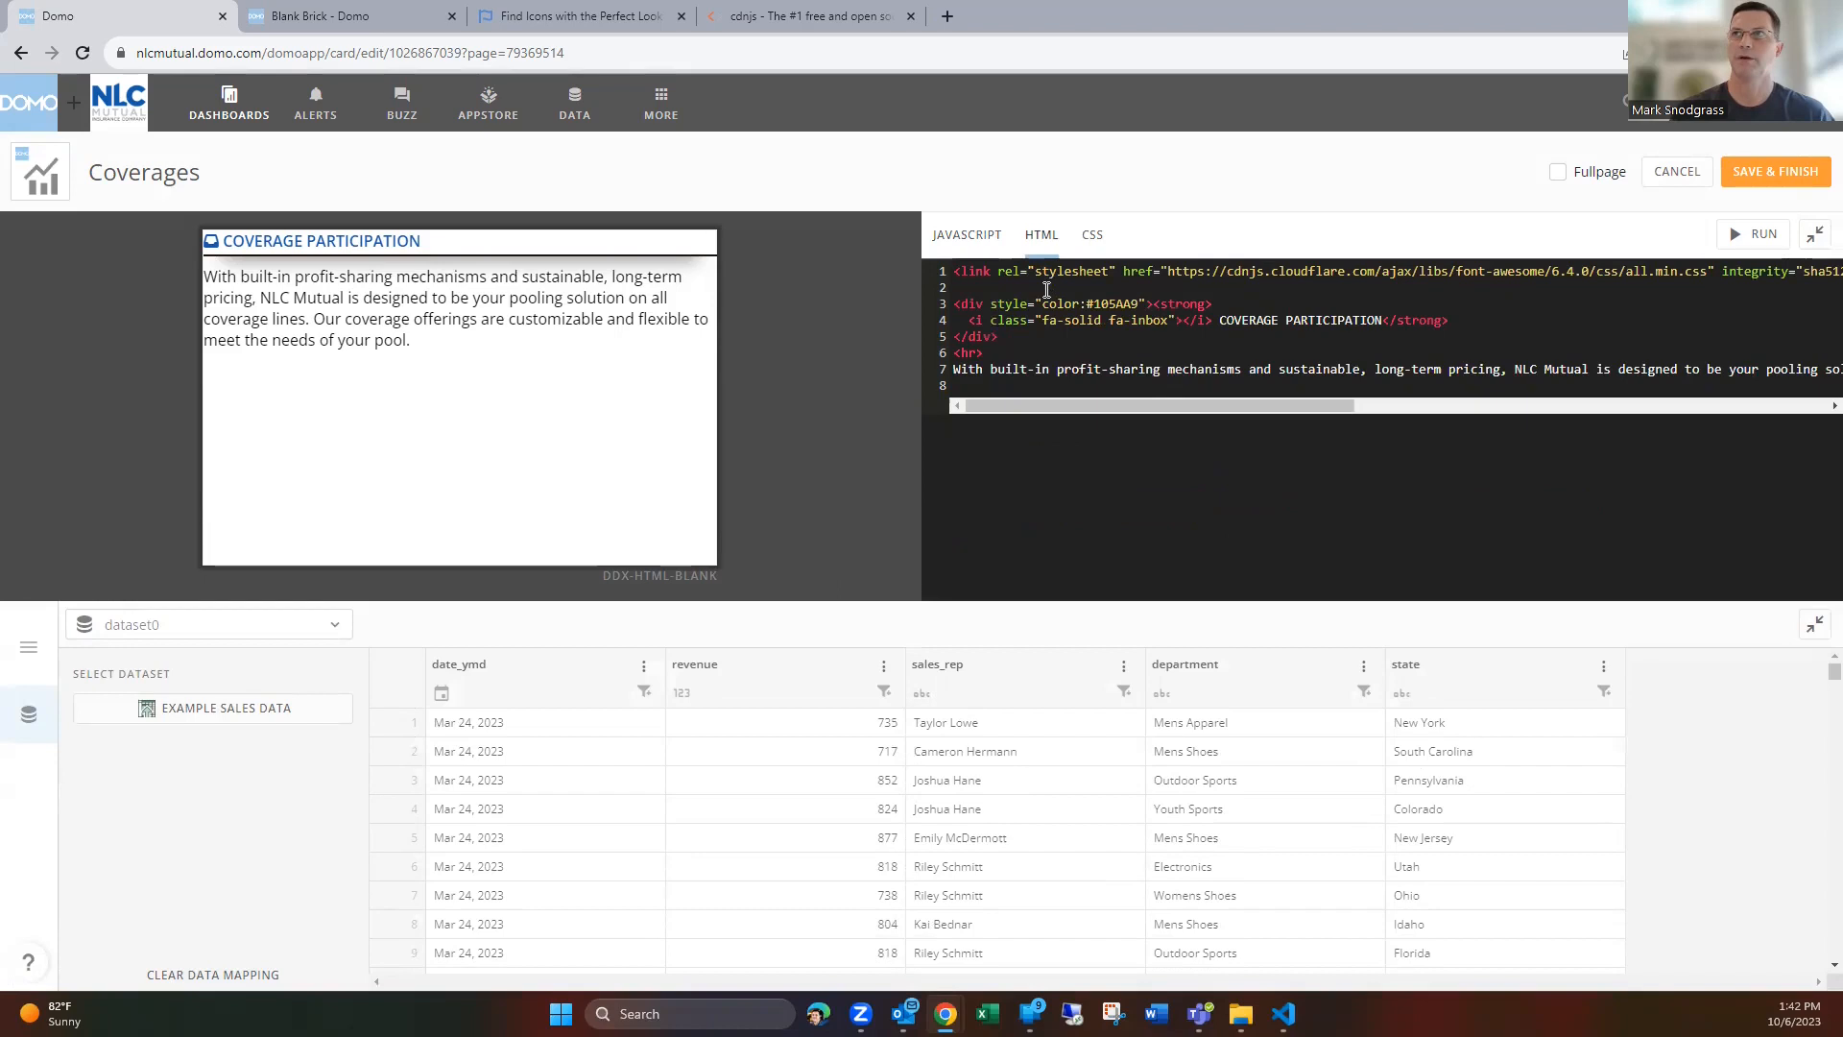
double_click(1247, 319)
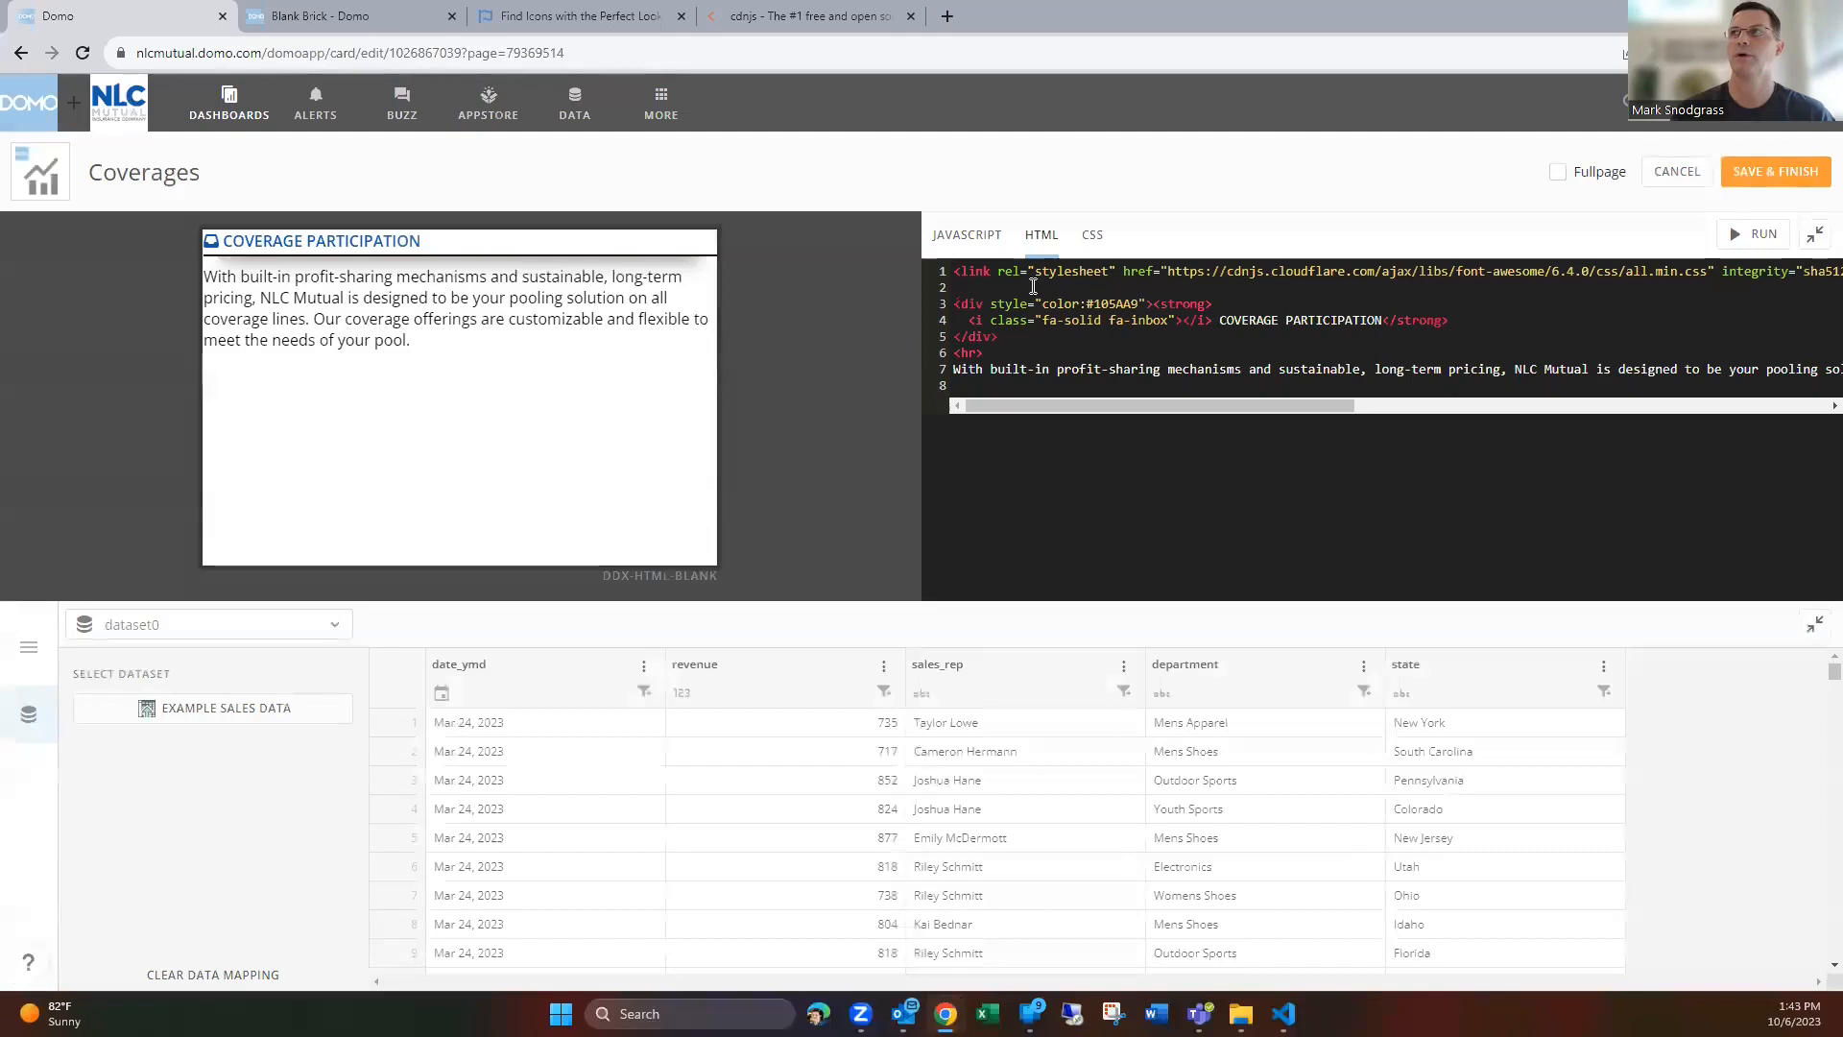
left_click(808, 16)
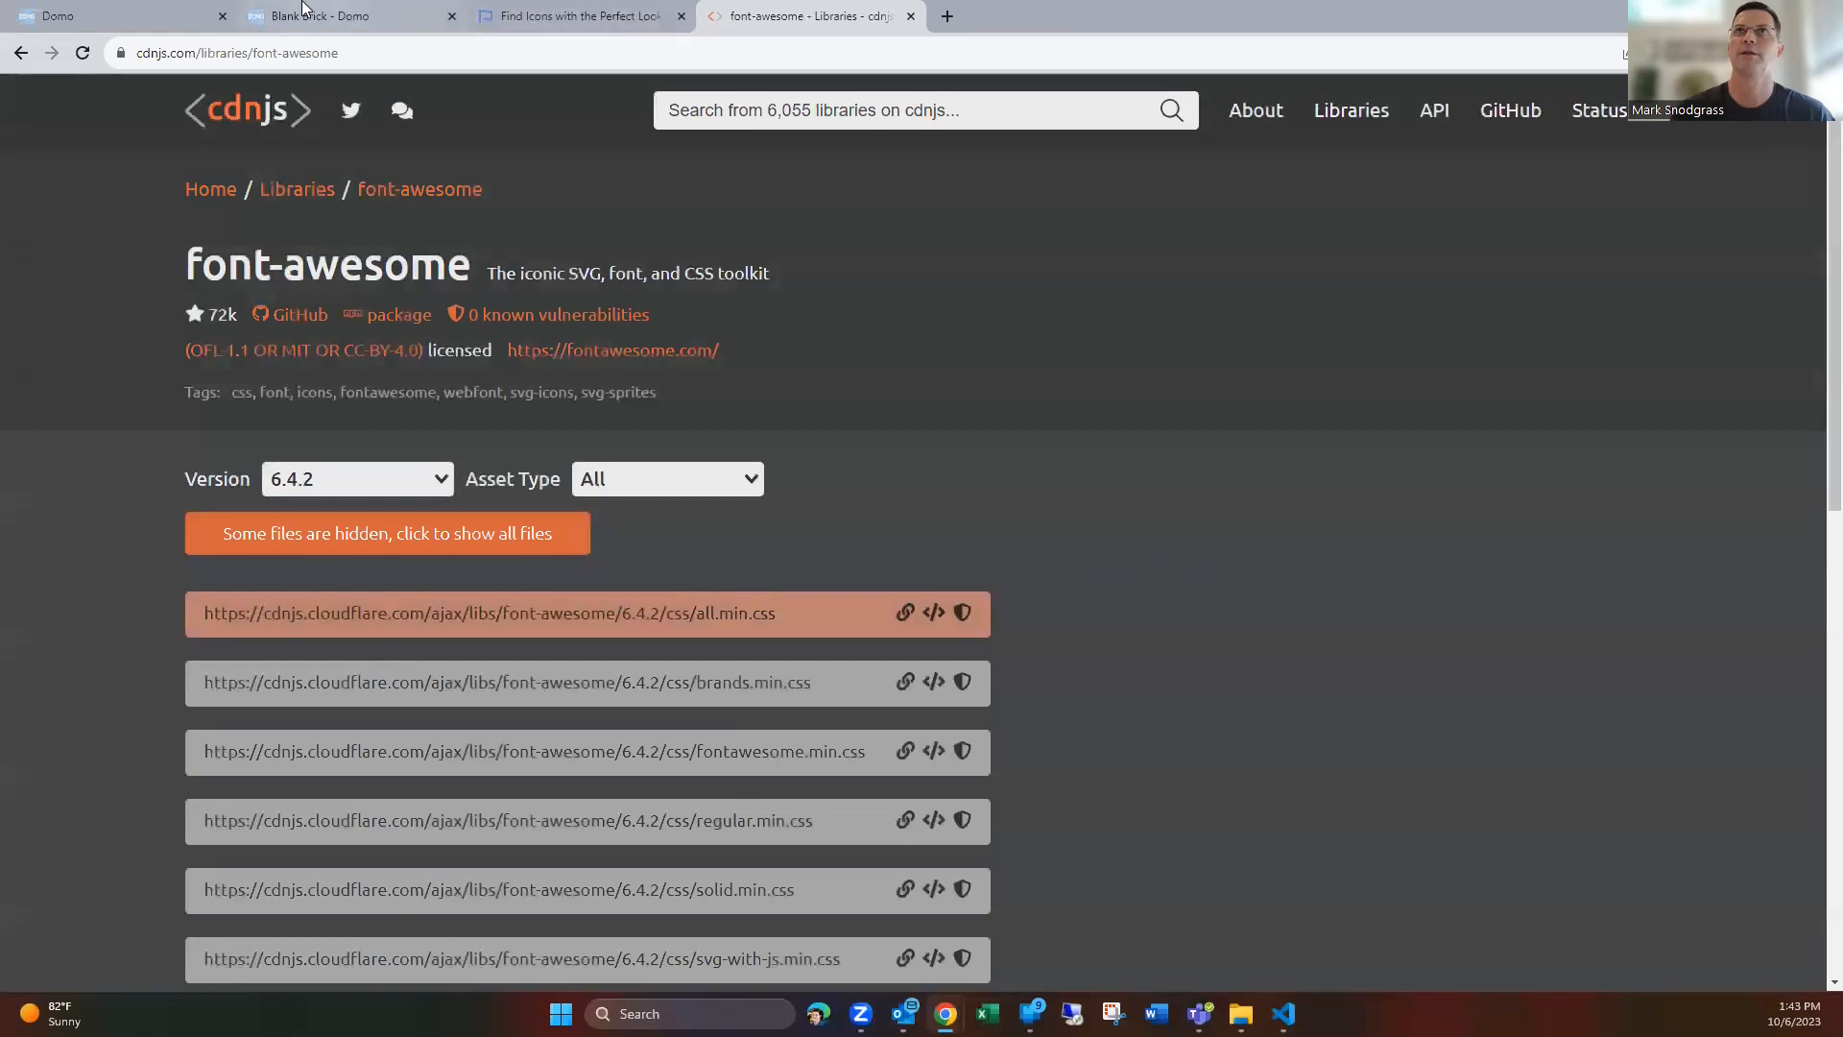
Search Font Awesome for city icons, then return to the Oregon-filtered report
left_click(112, 15)
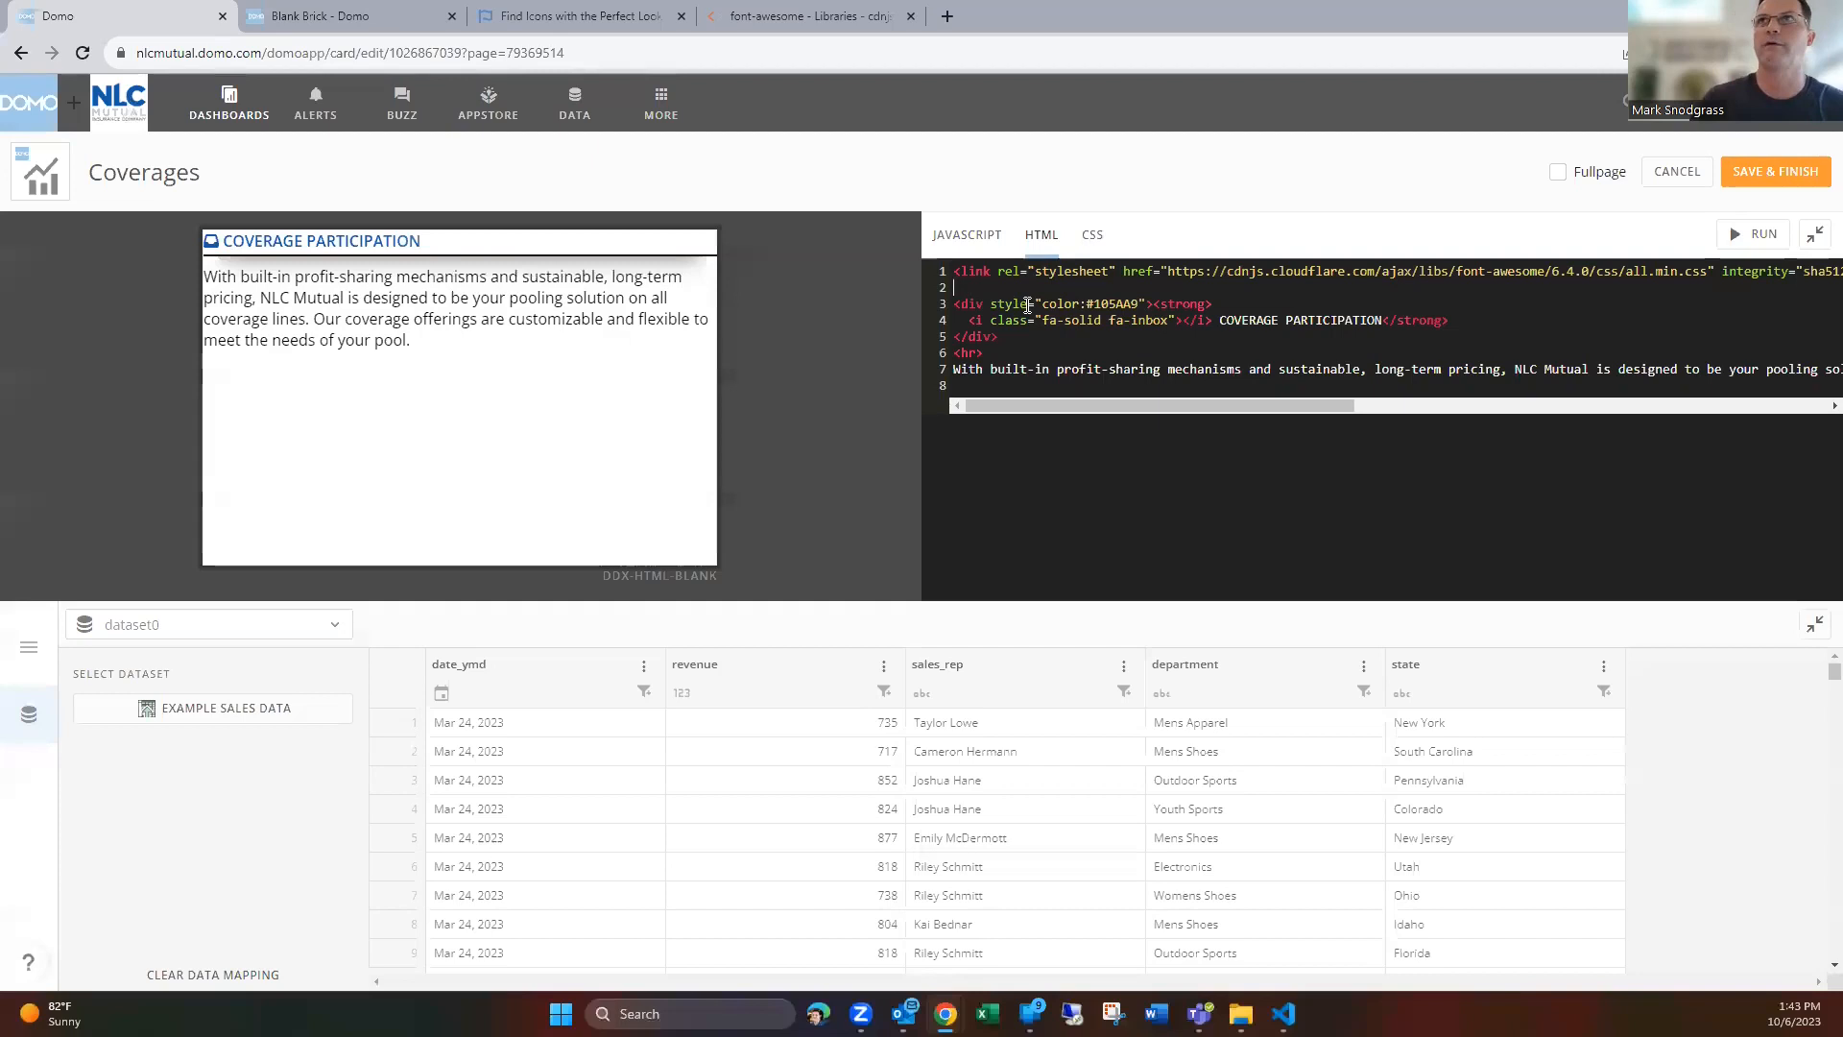
left_click(576, 15)
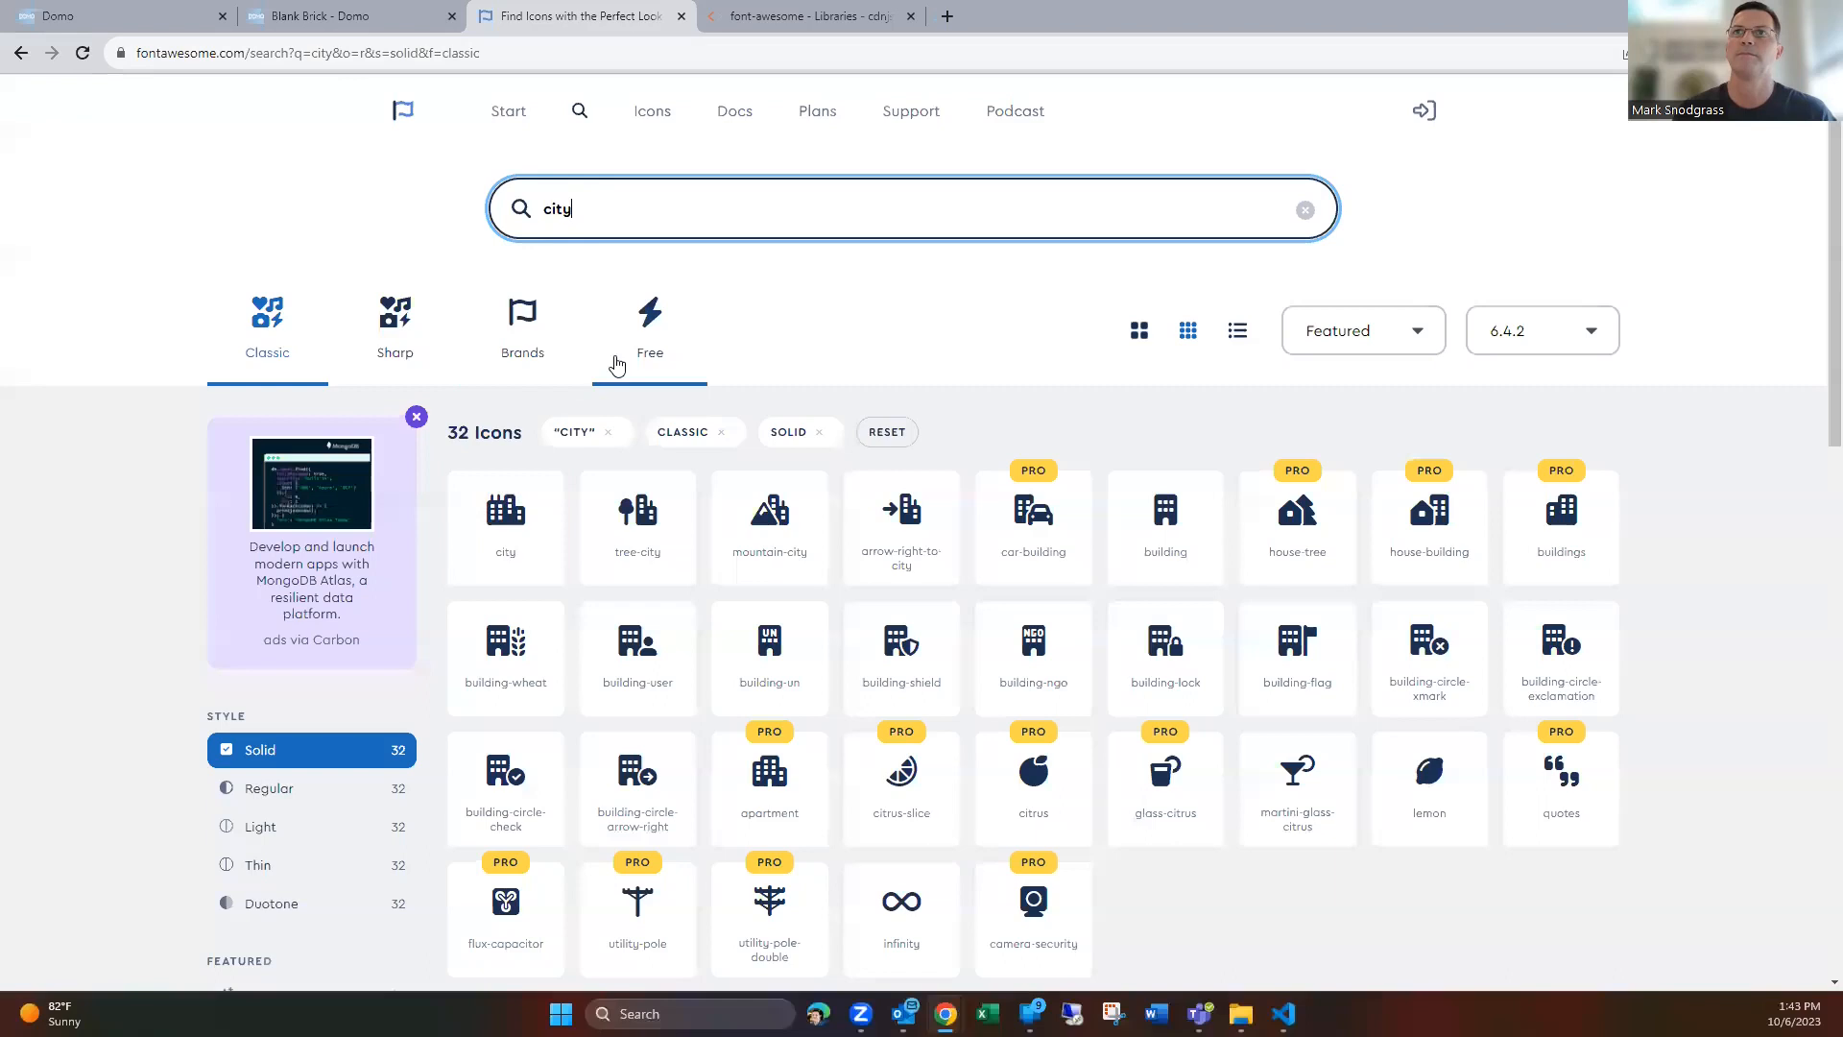
left_click(504, 512)
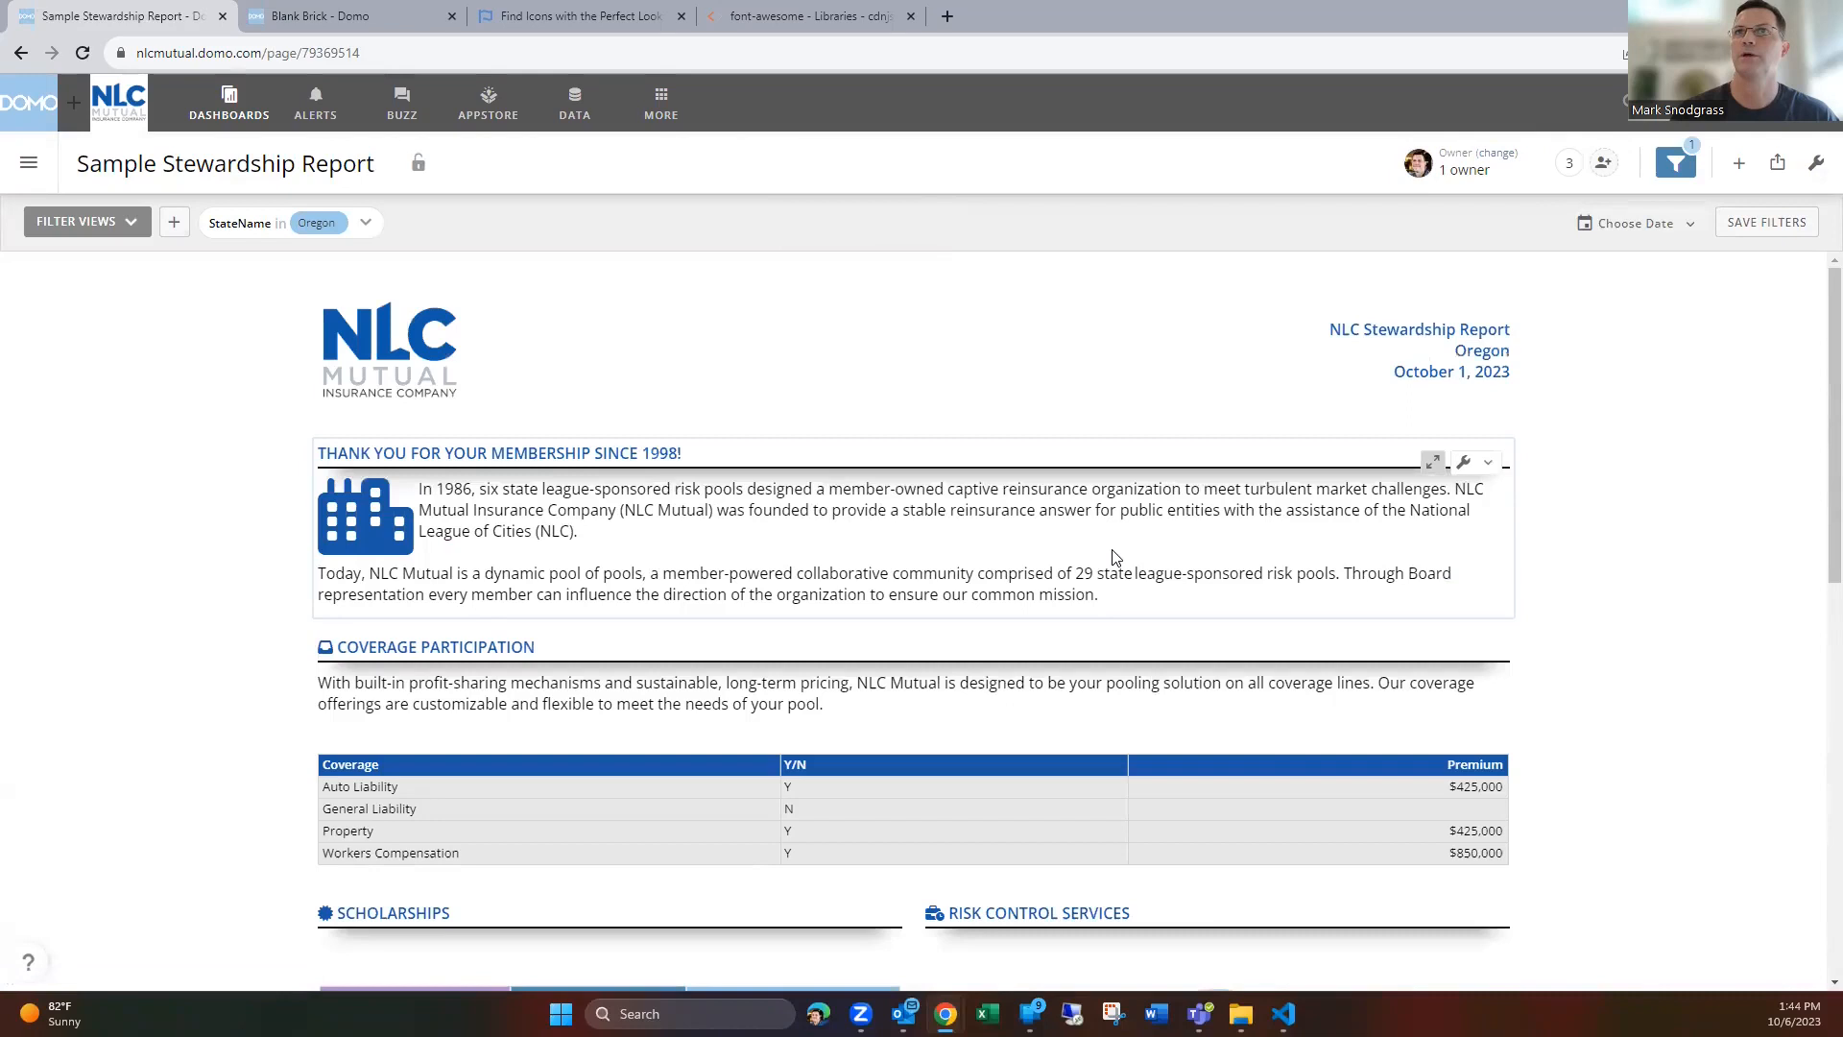
left_click(1467, 461)
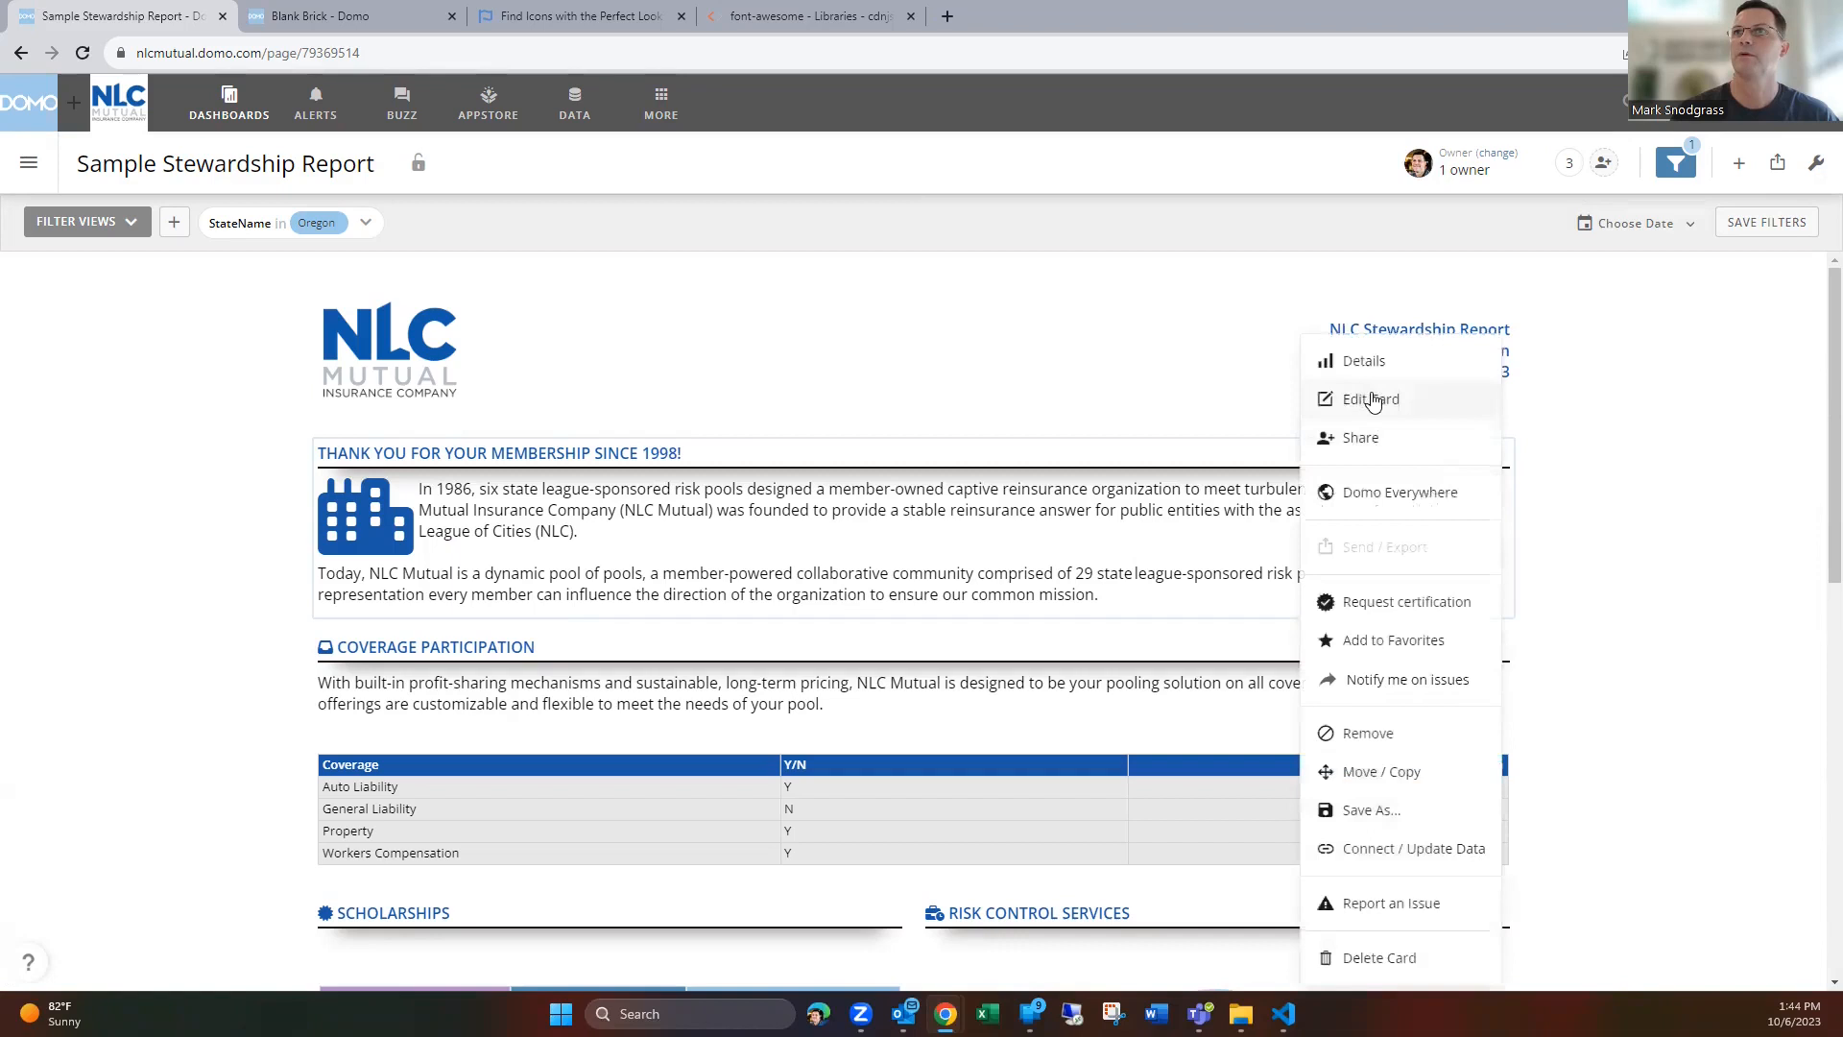
left_click(1368, 399)
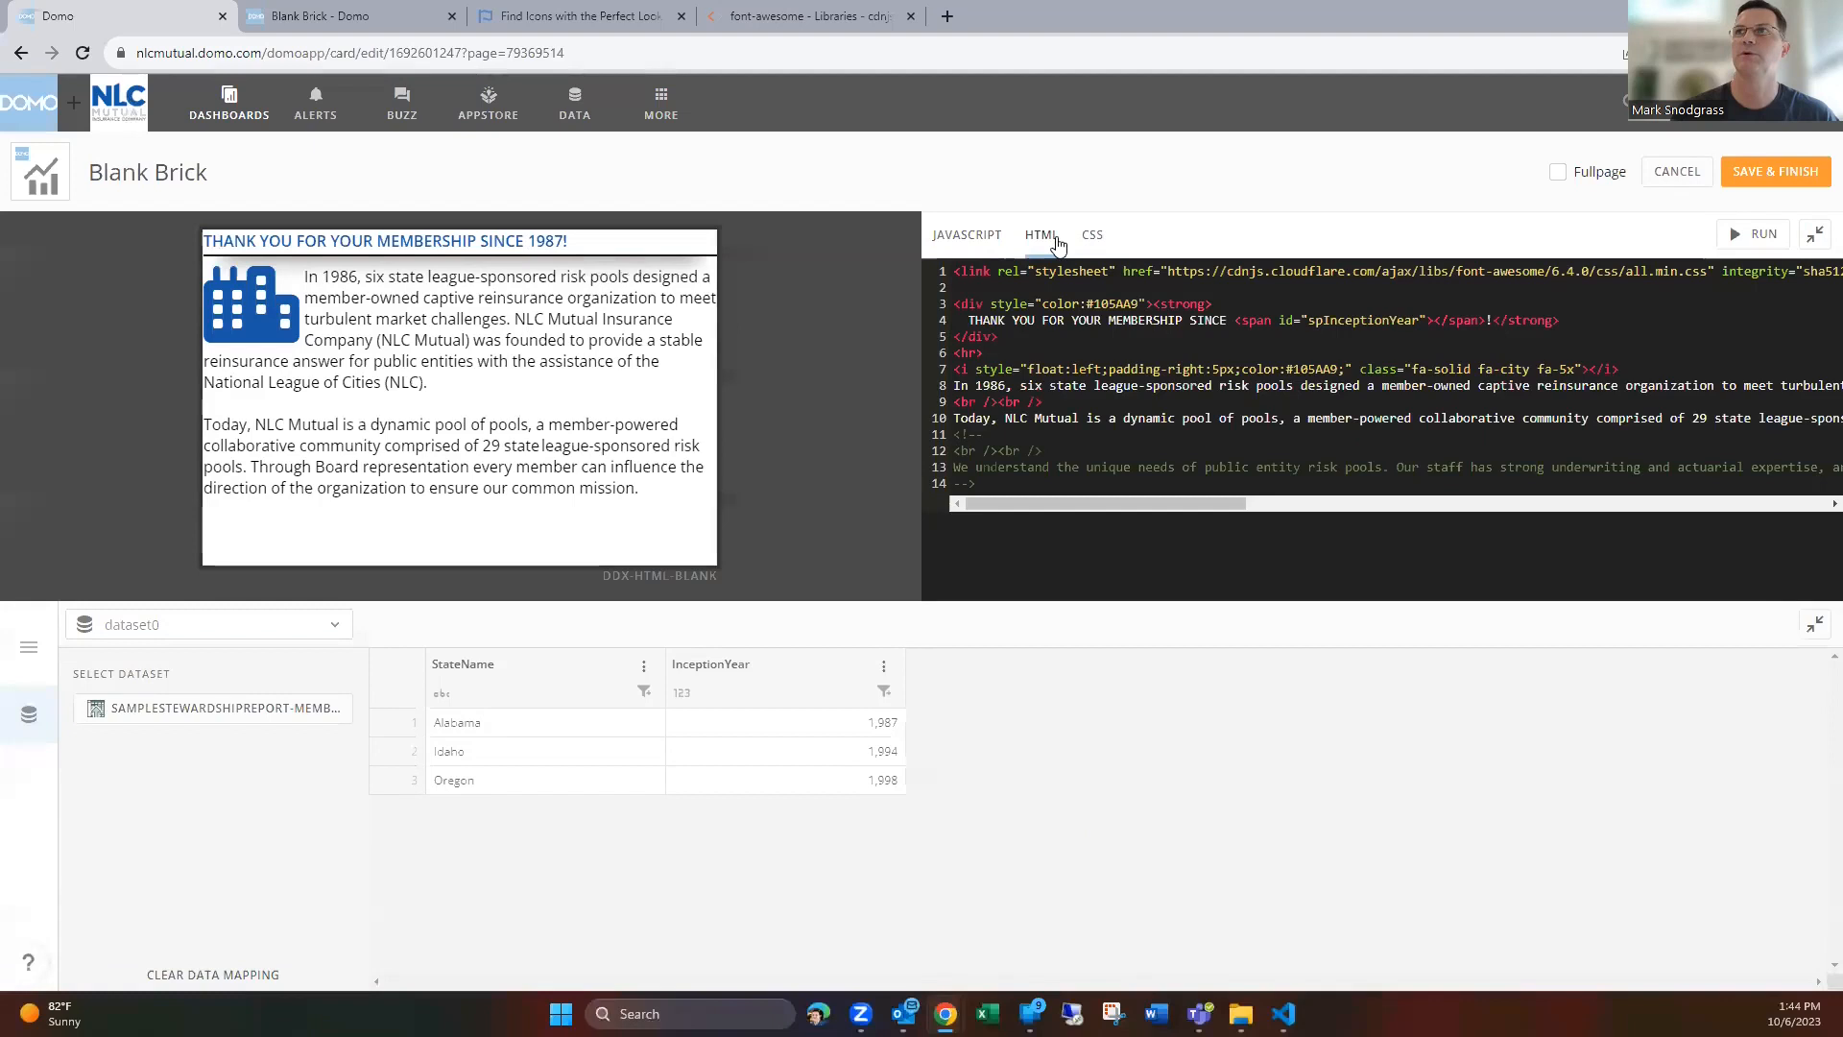
left_click(1089, 235)
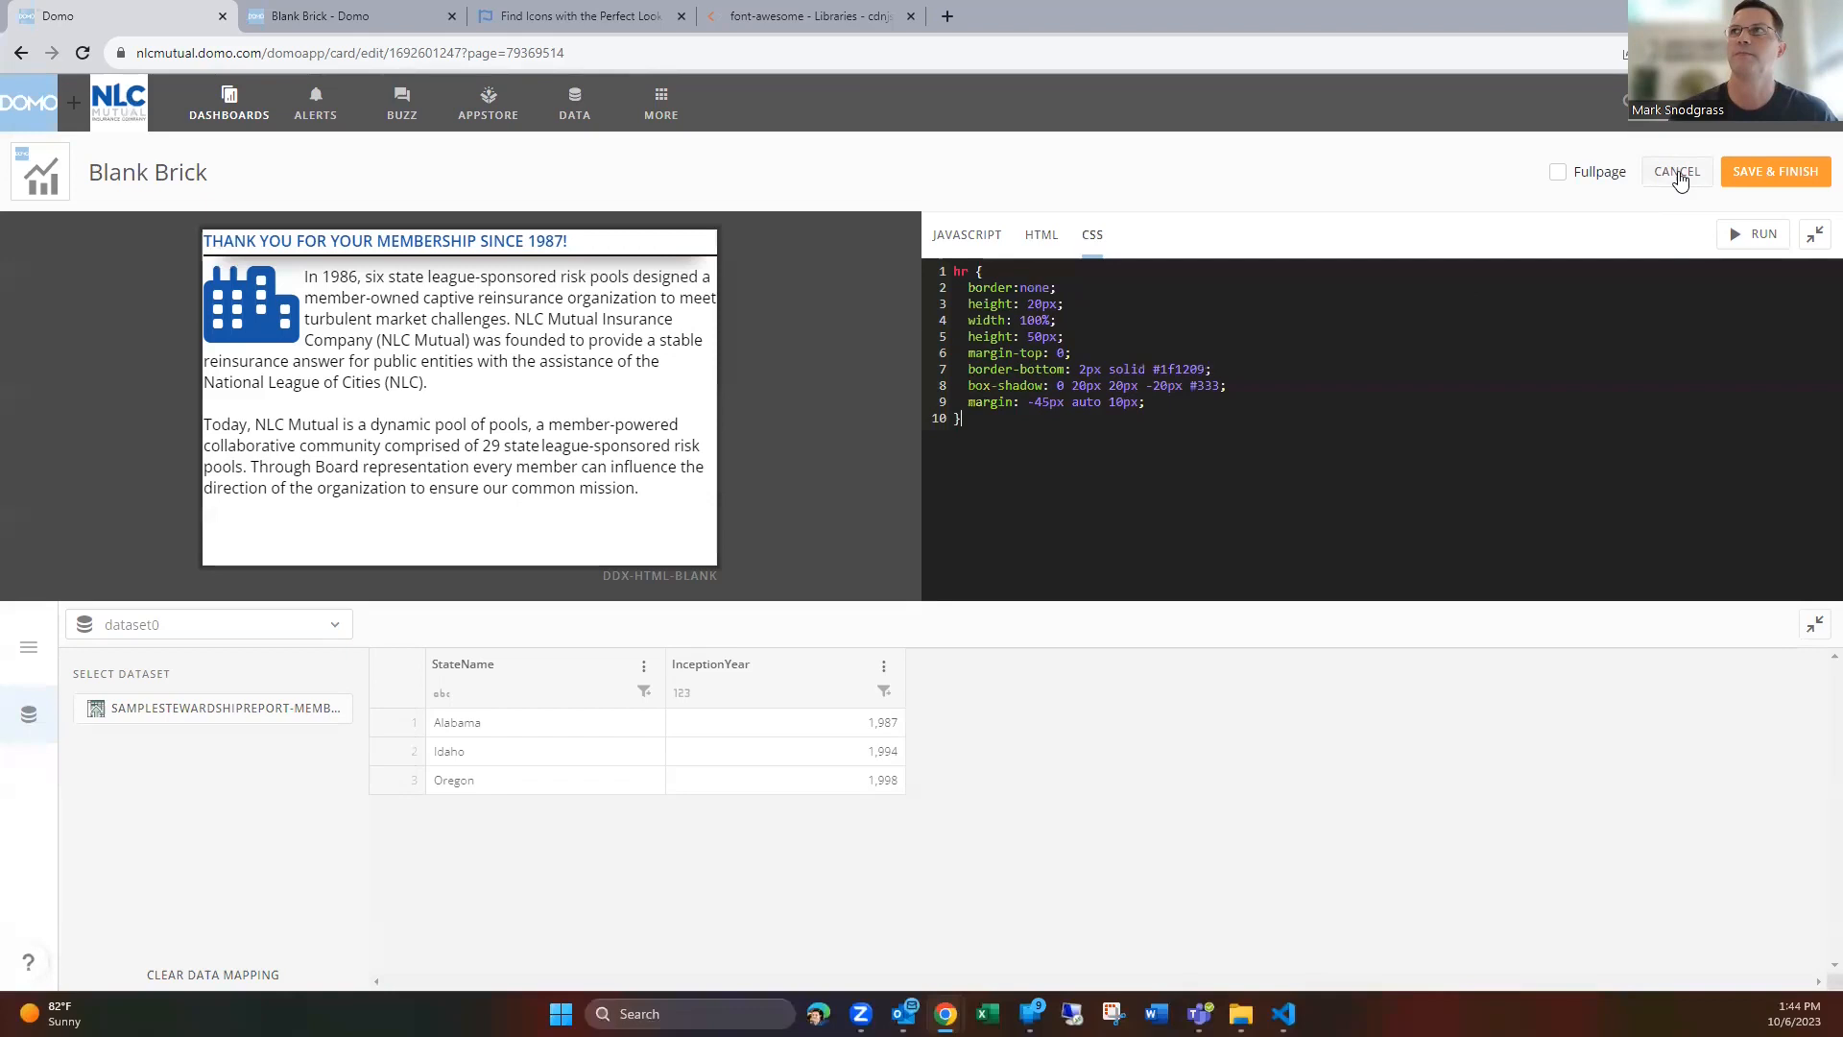
left_click(1675, 171)
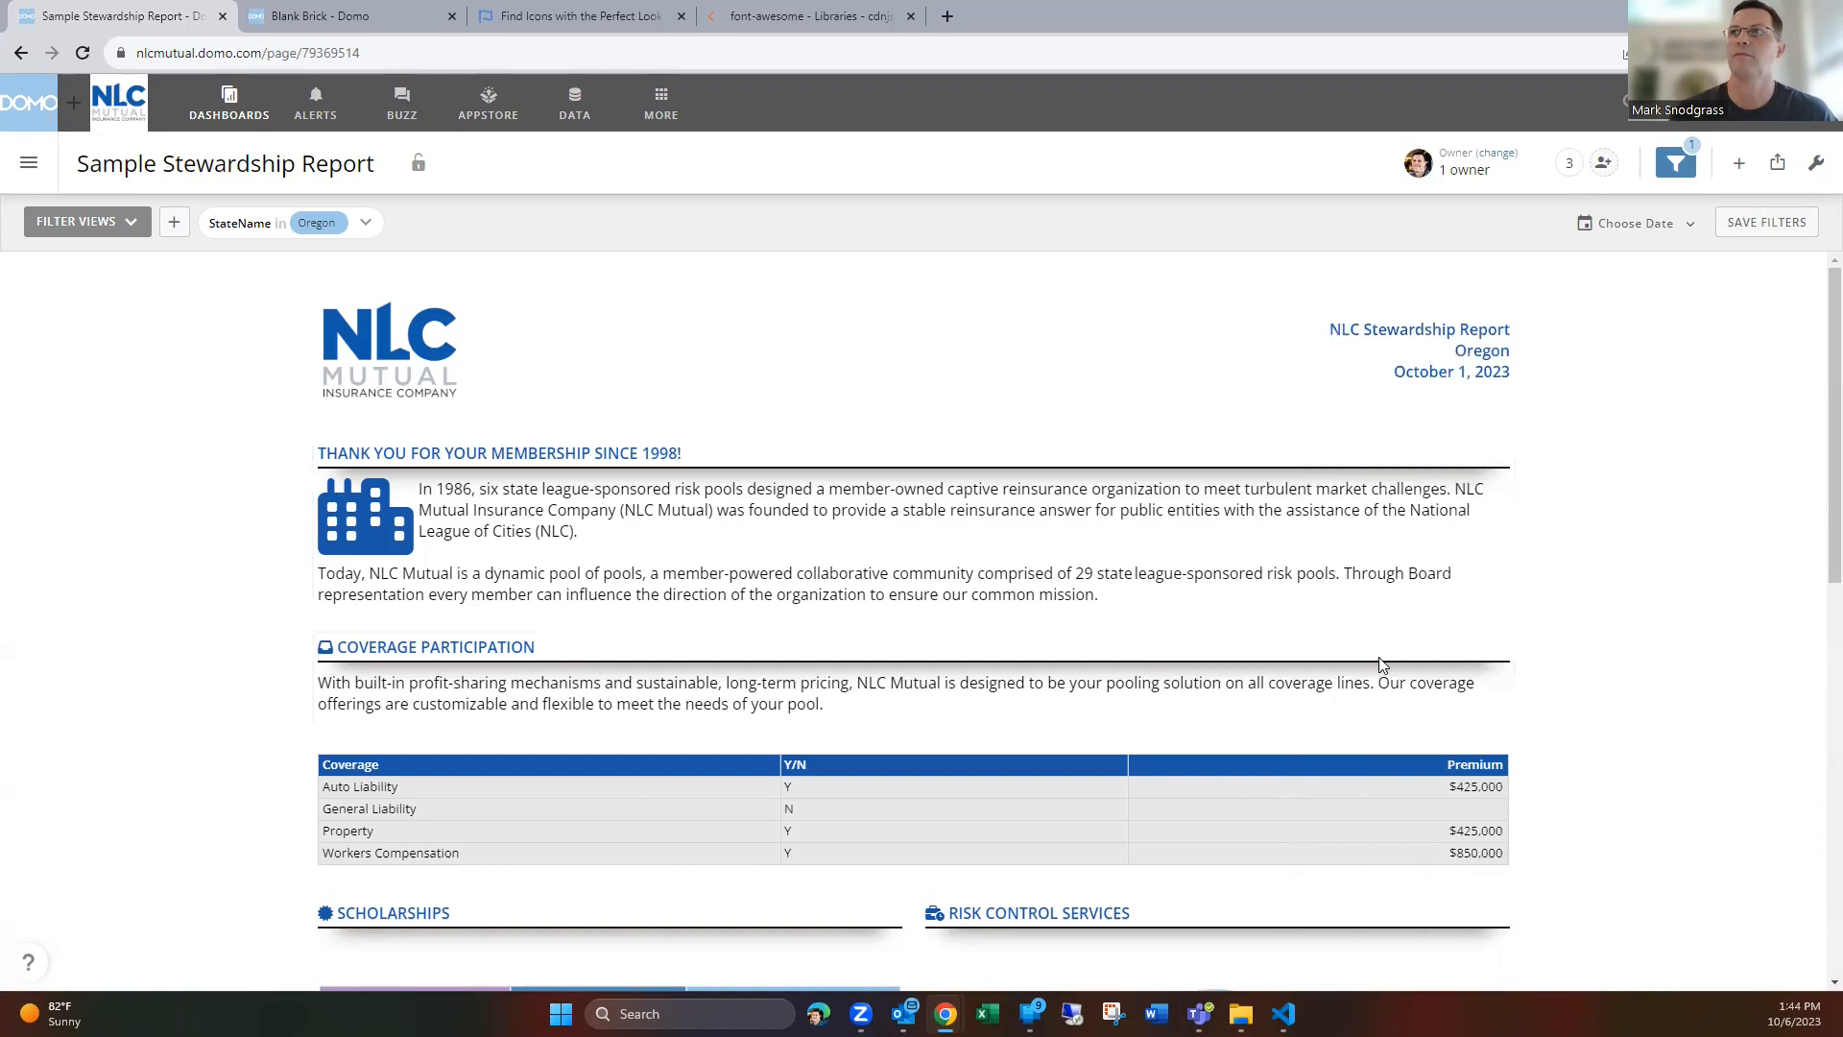
Scroll the dashboard and switch it into Edit Dashboard mode
scroll("down", 3)
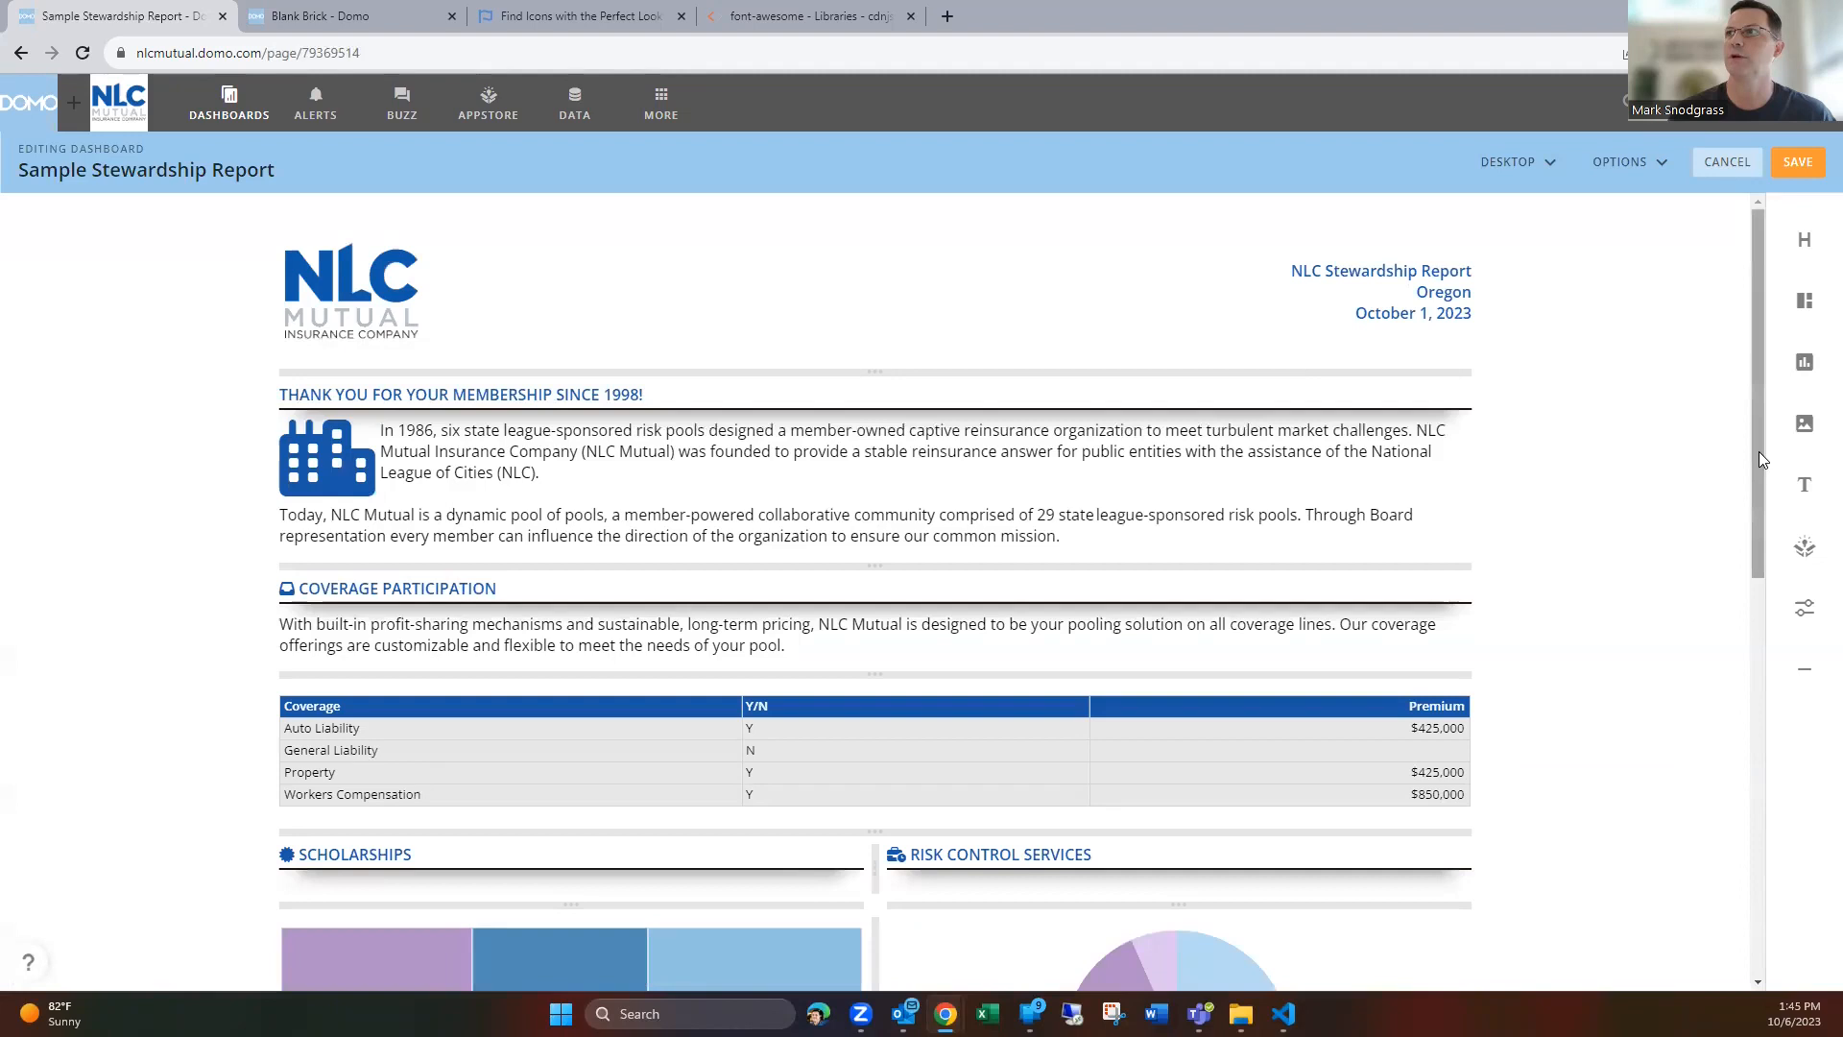
Insert domo-logo.png as an image block below the Key Contacts table
scroll("down", 3)
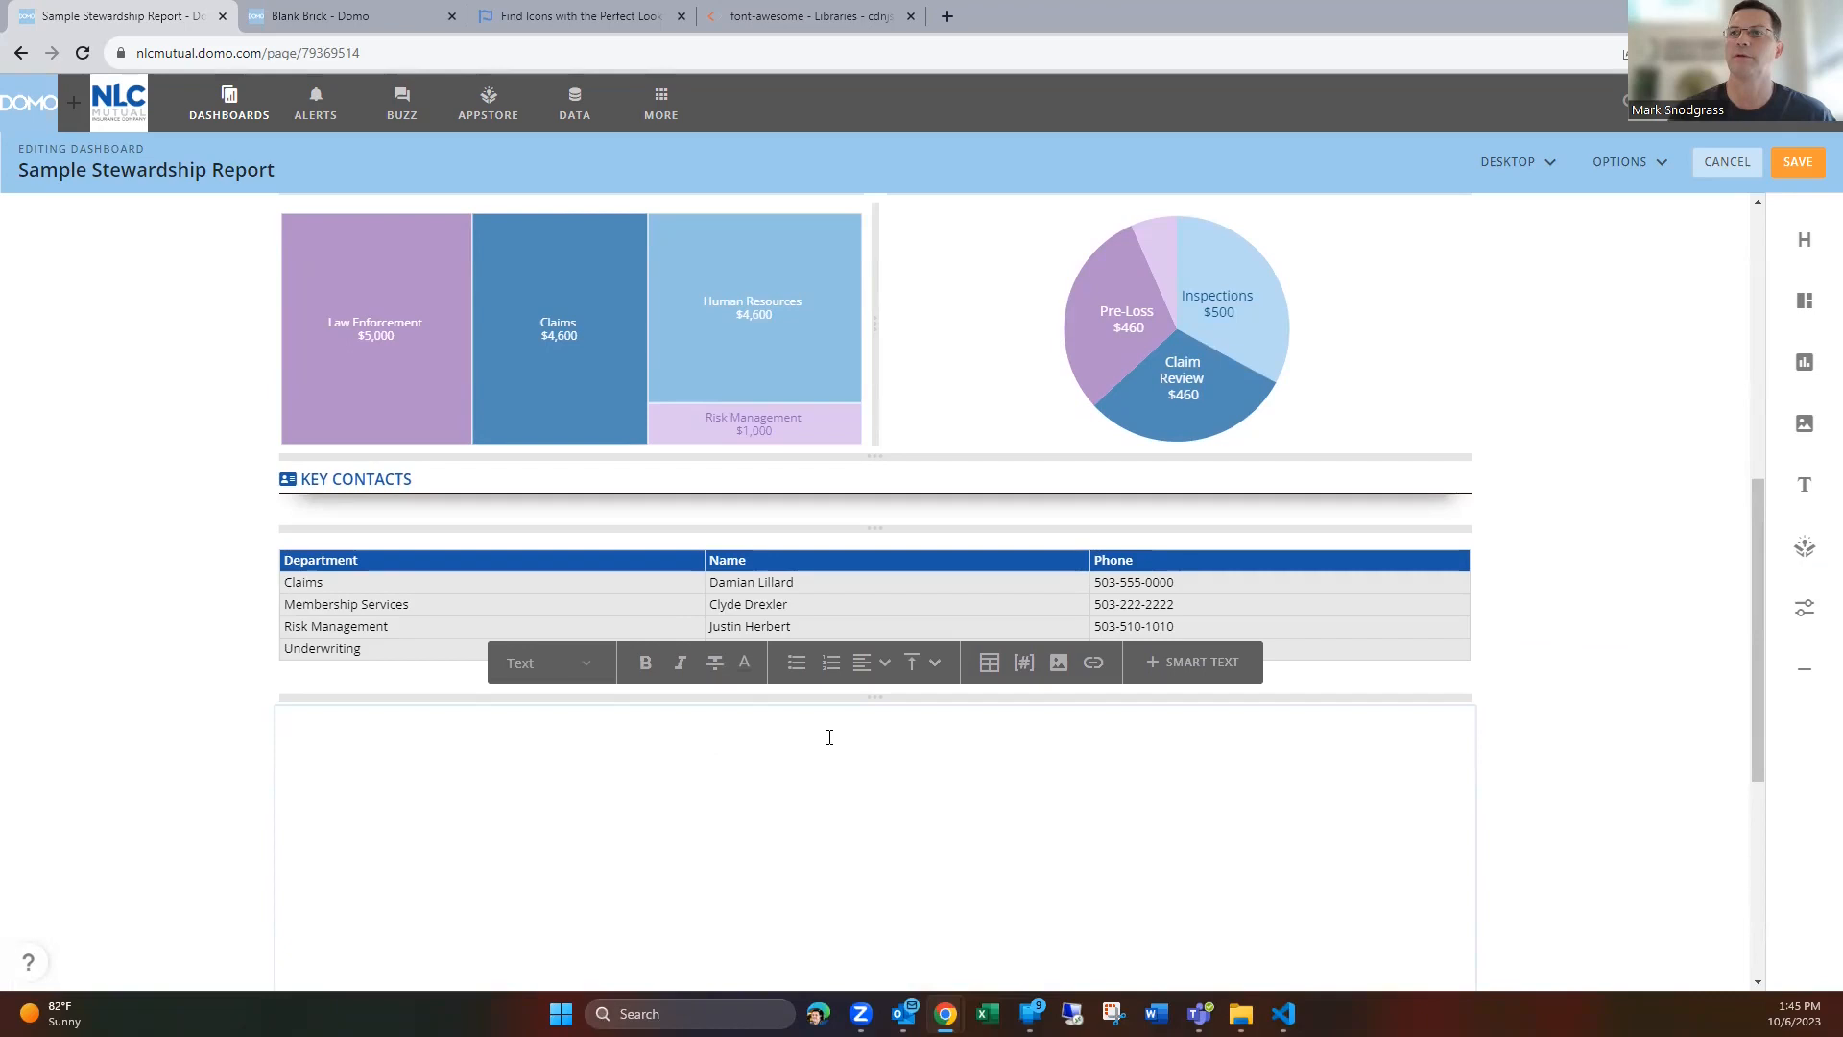
left_click(1057, 661)
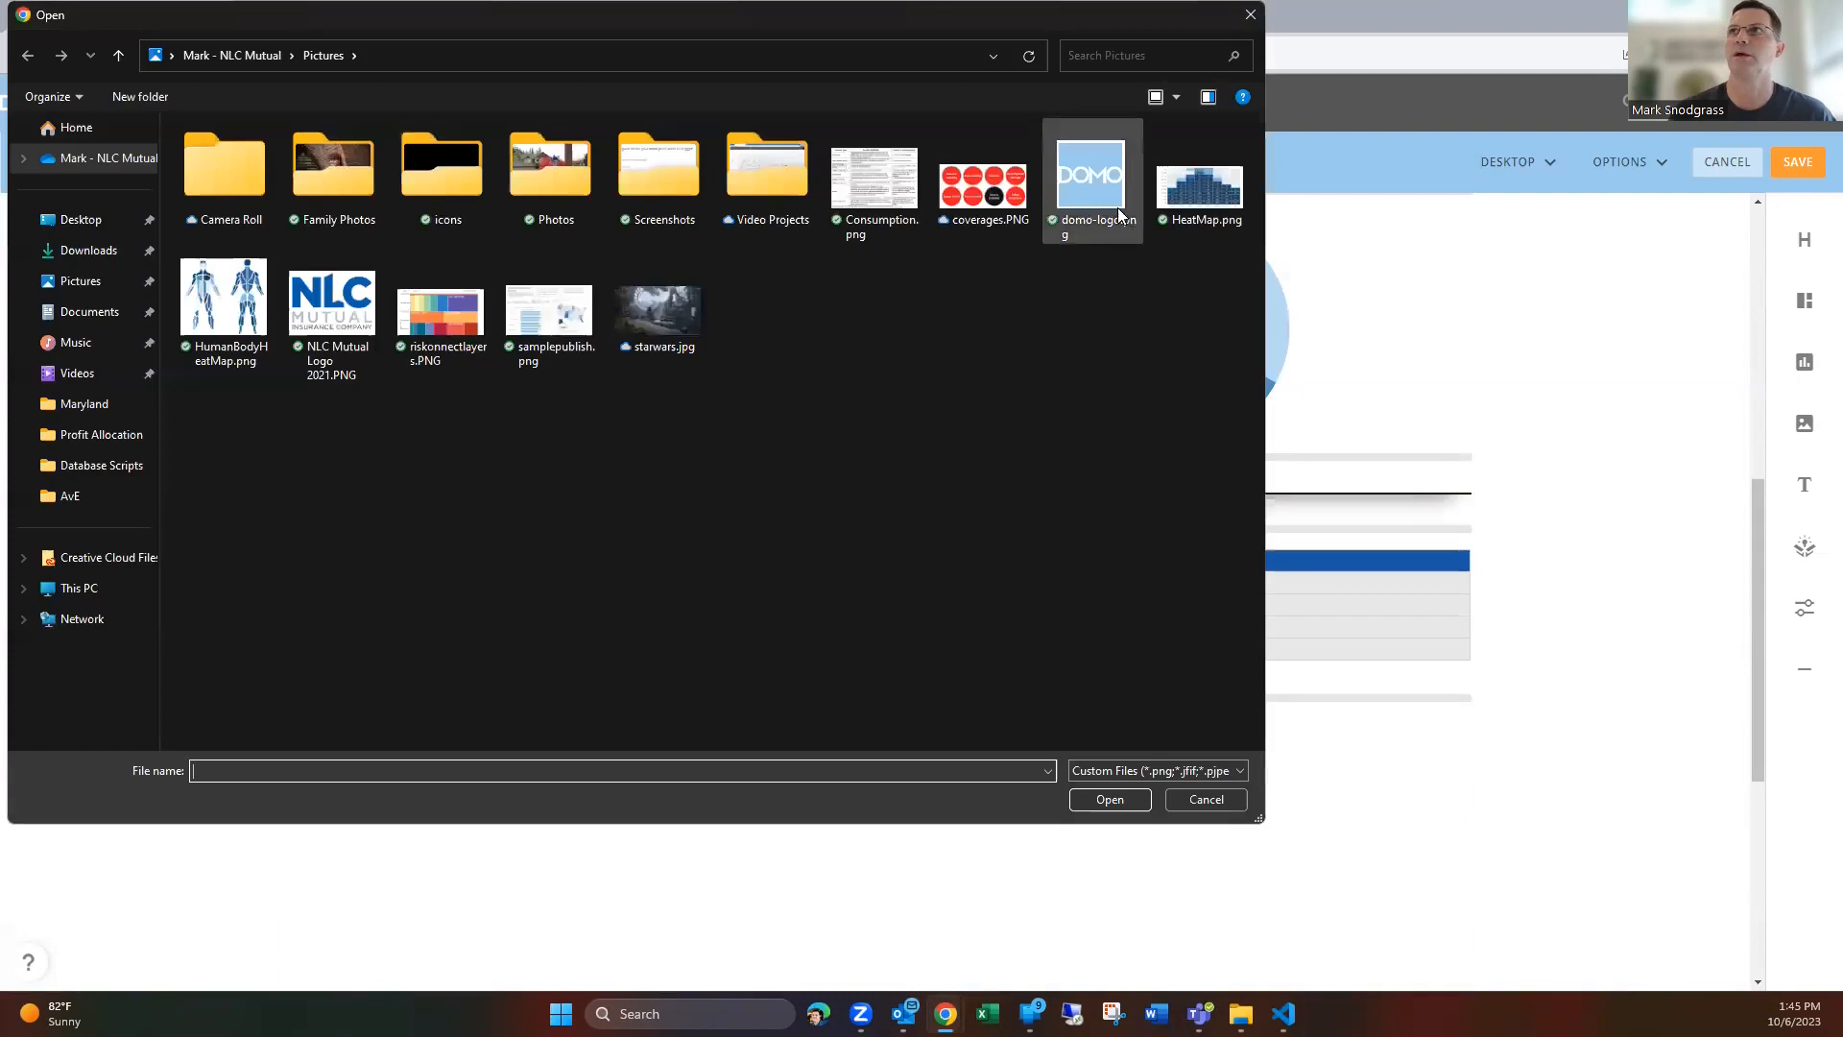
left_click(1204, 800)
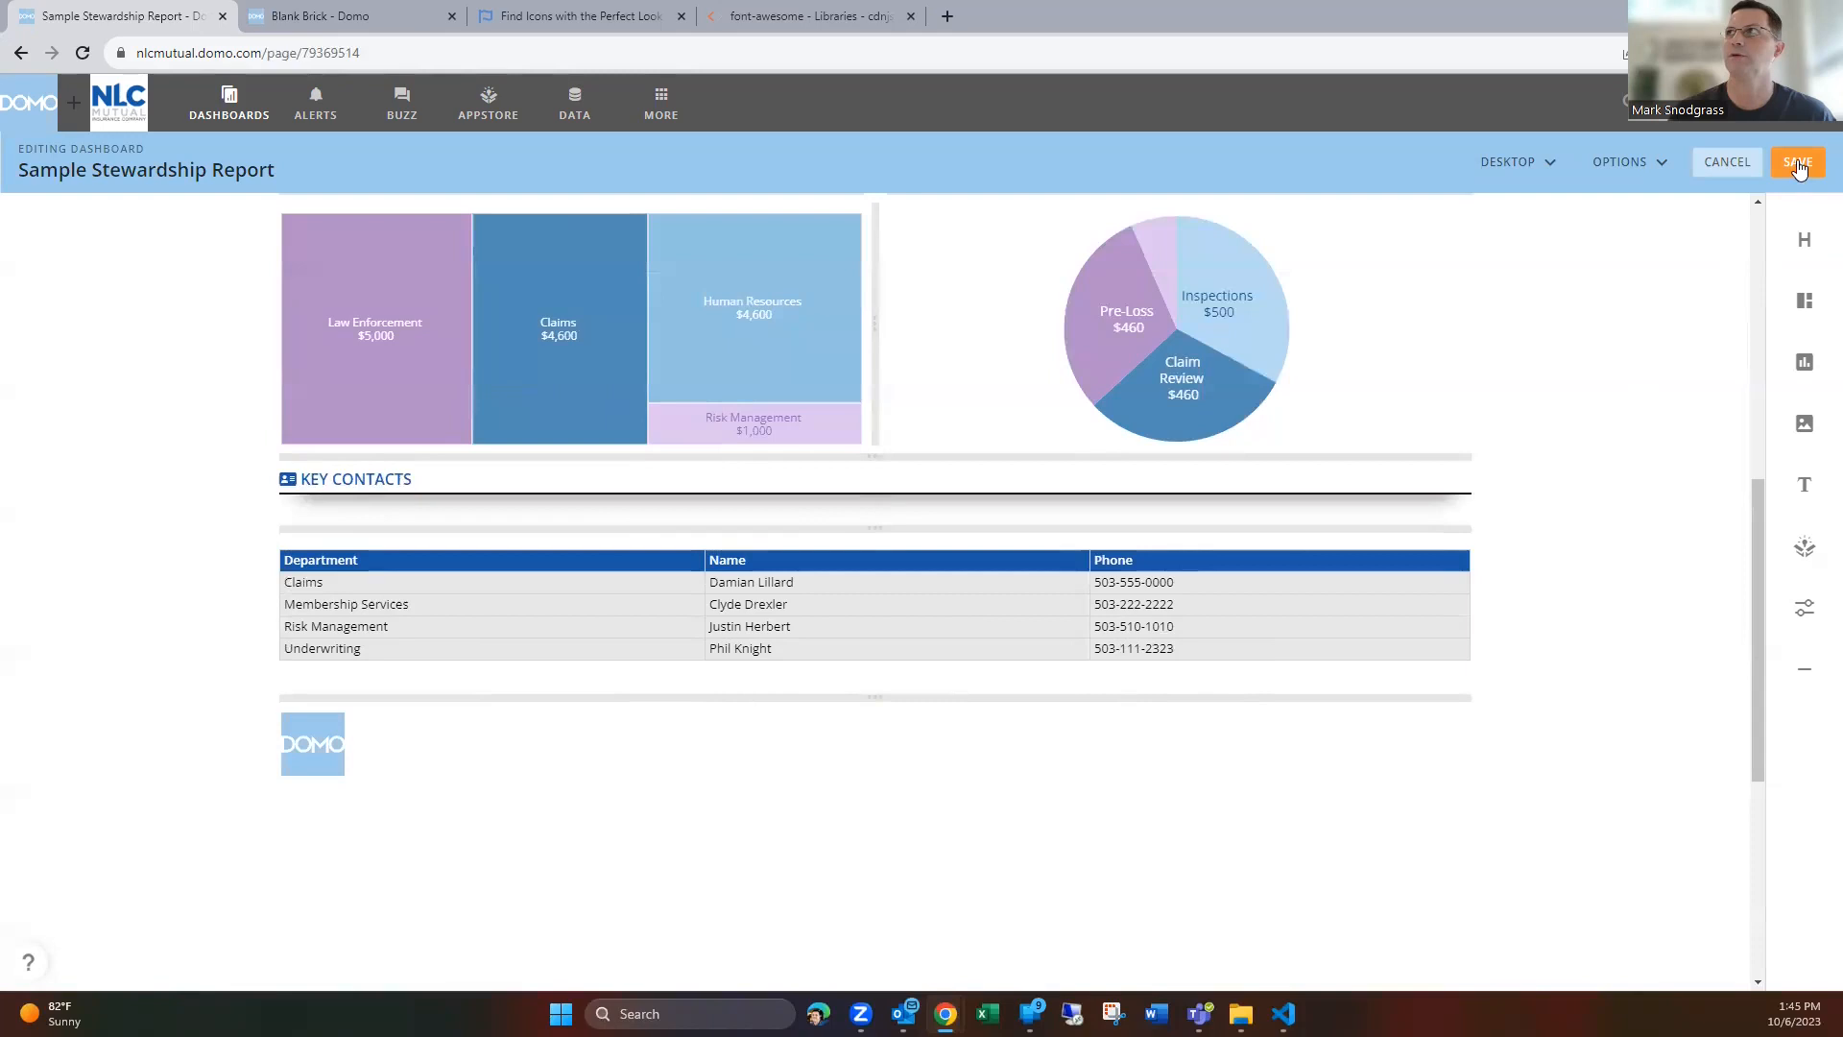
left_click(1797, 161)
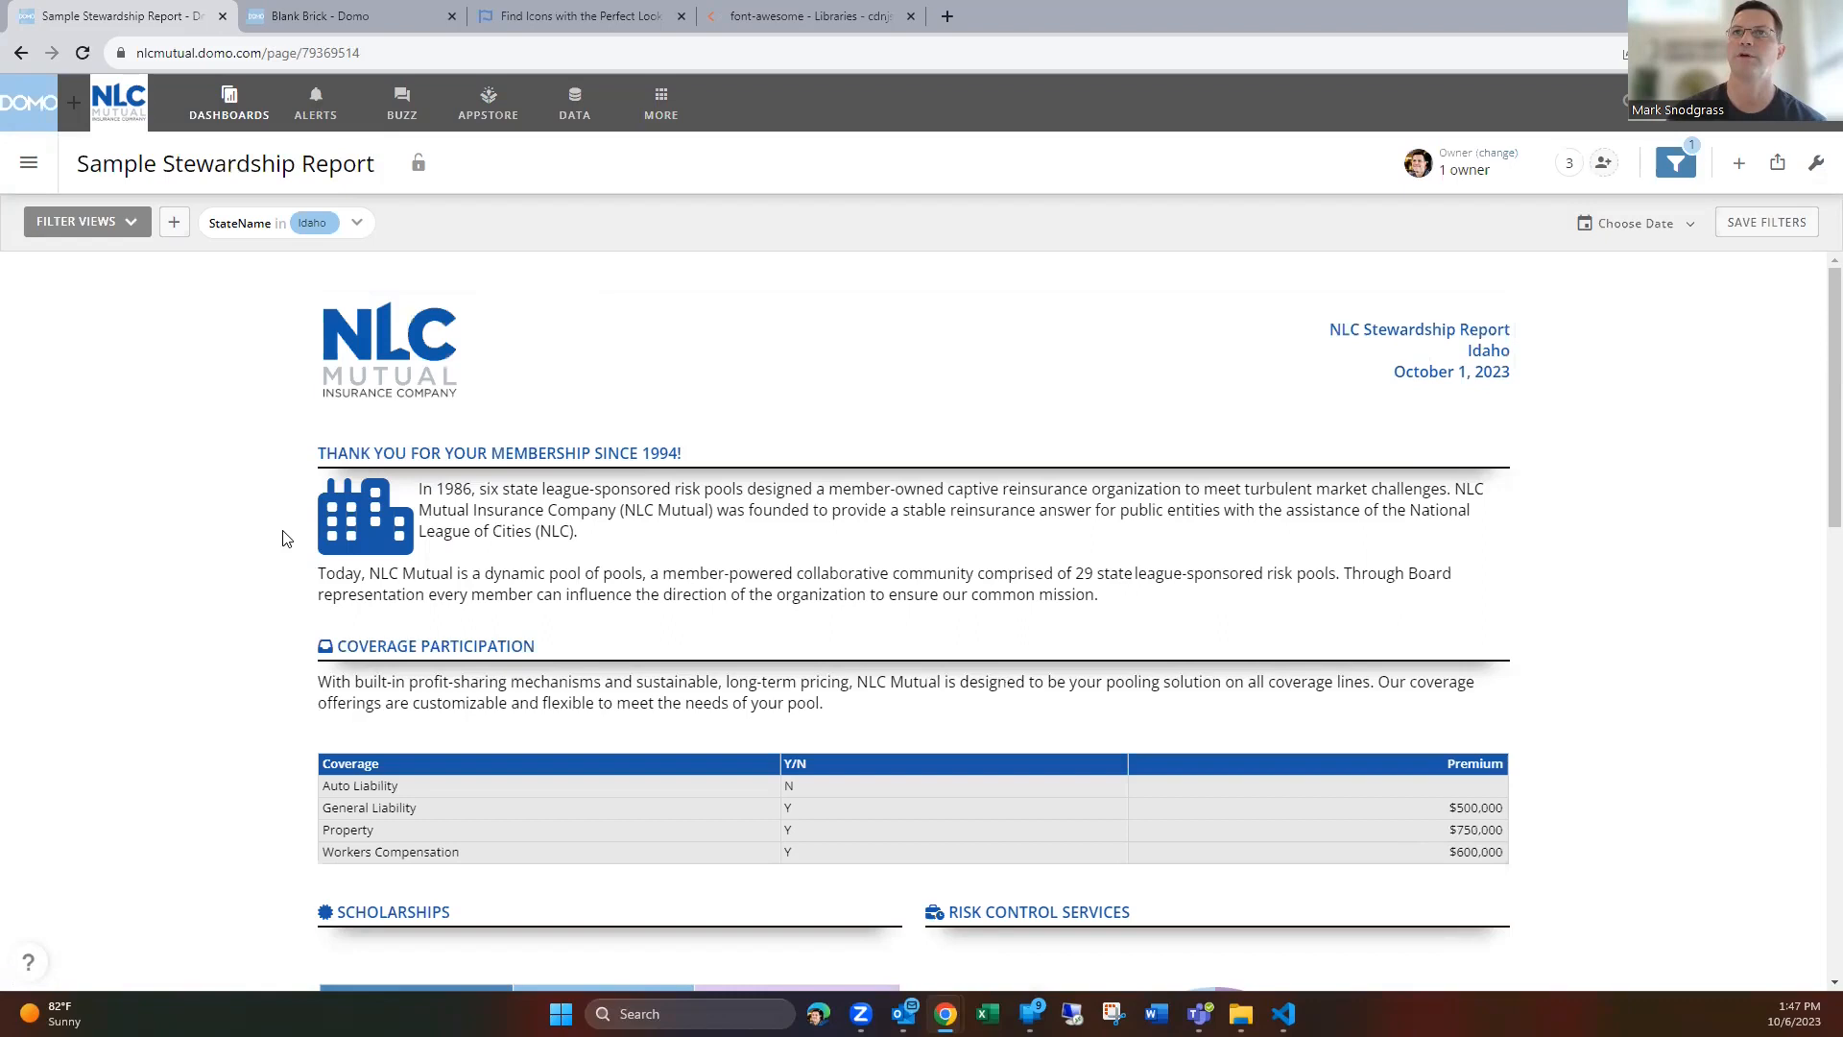
mouse_move(261, 559)
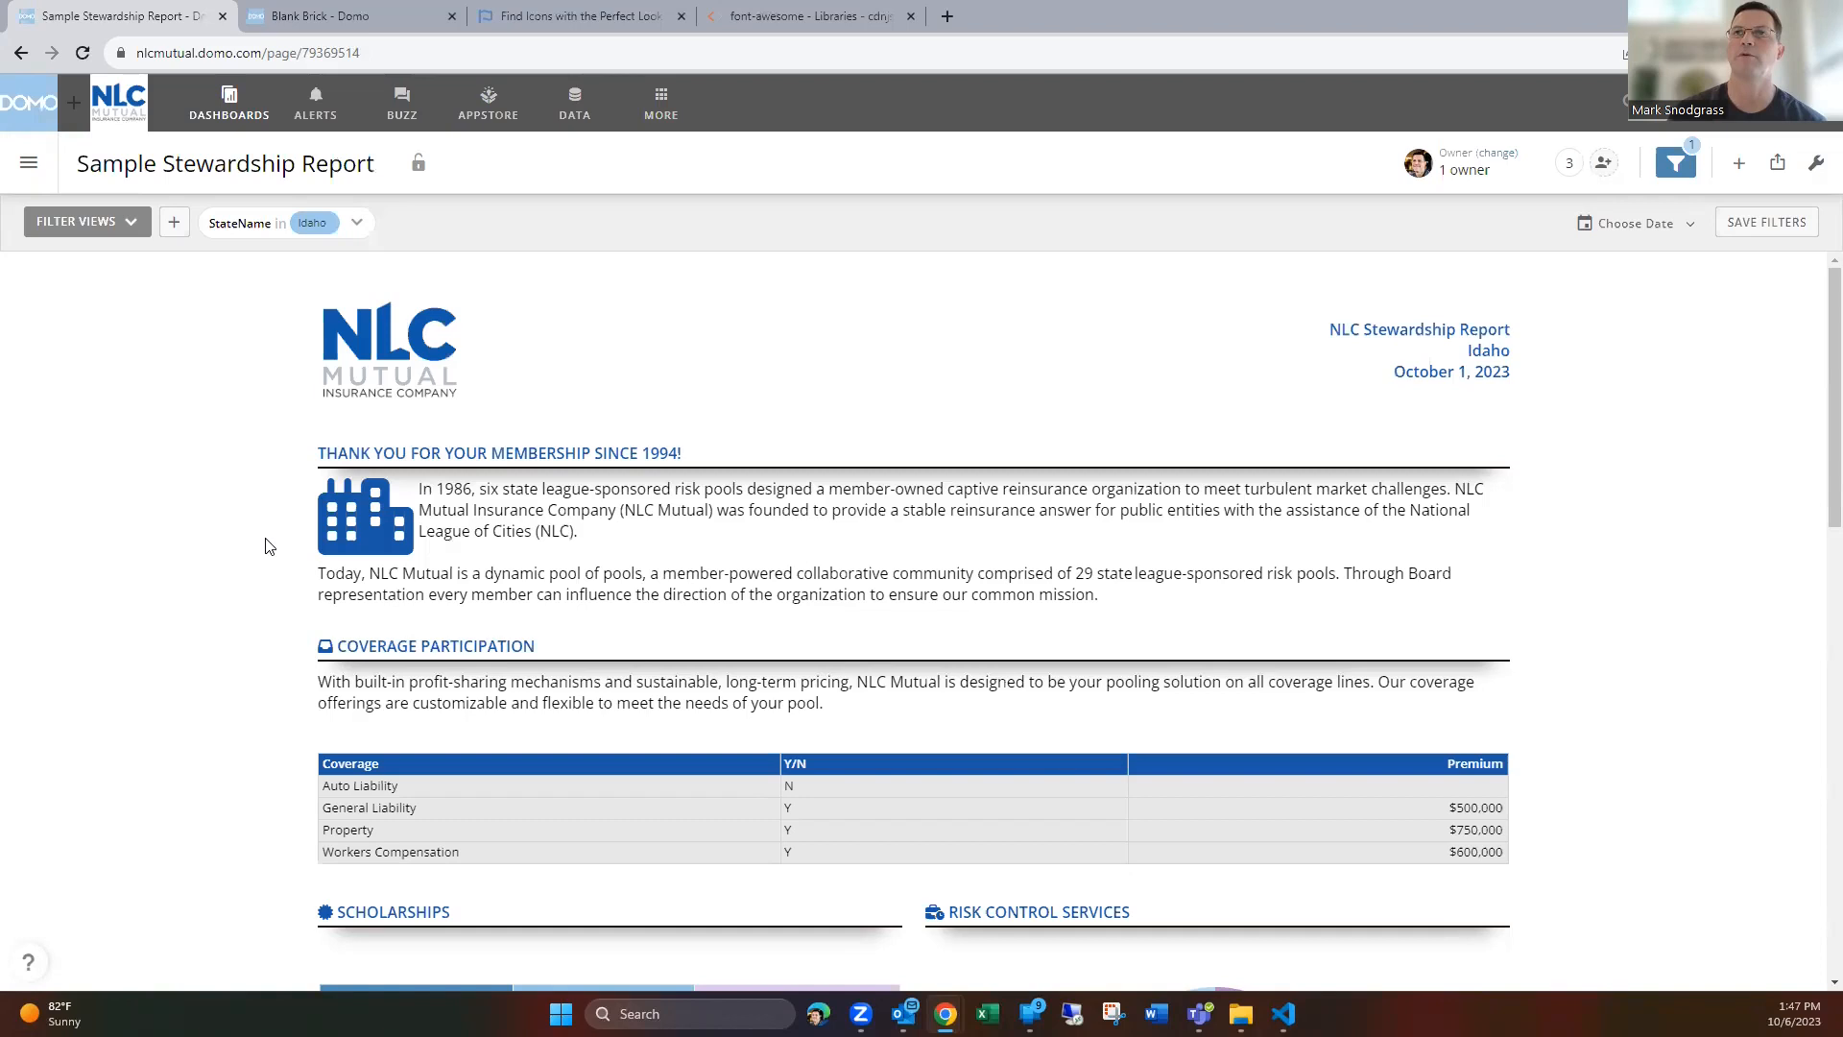
scroll("down", 3)
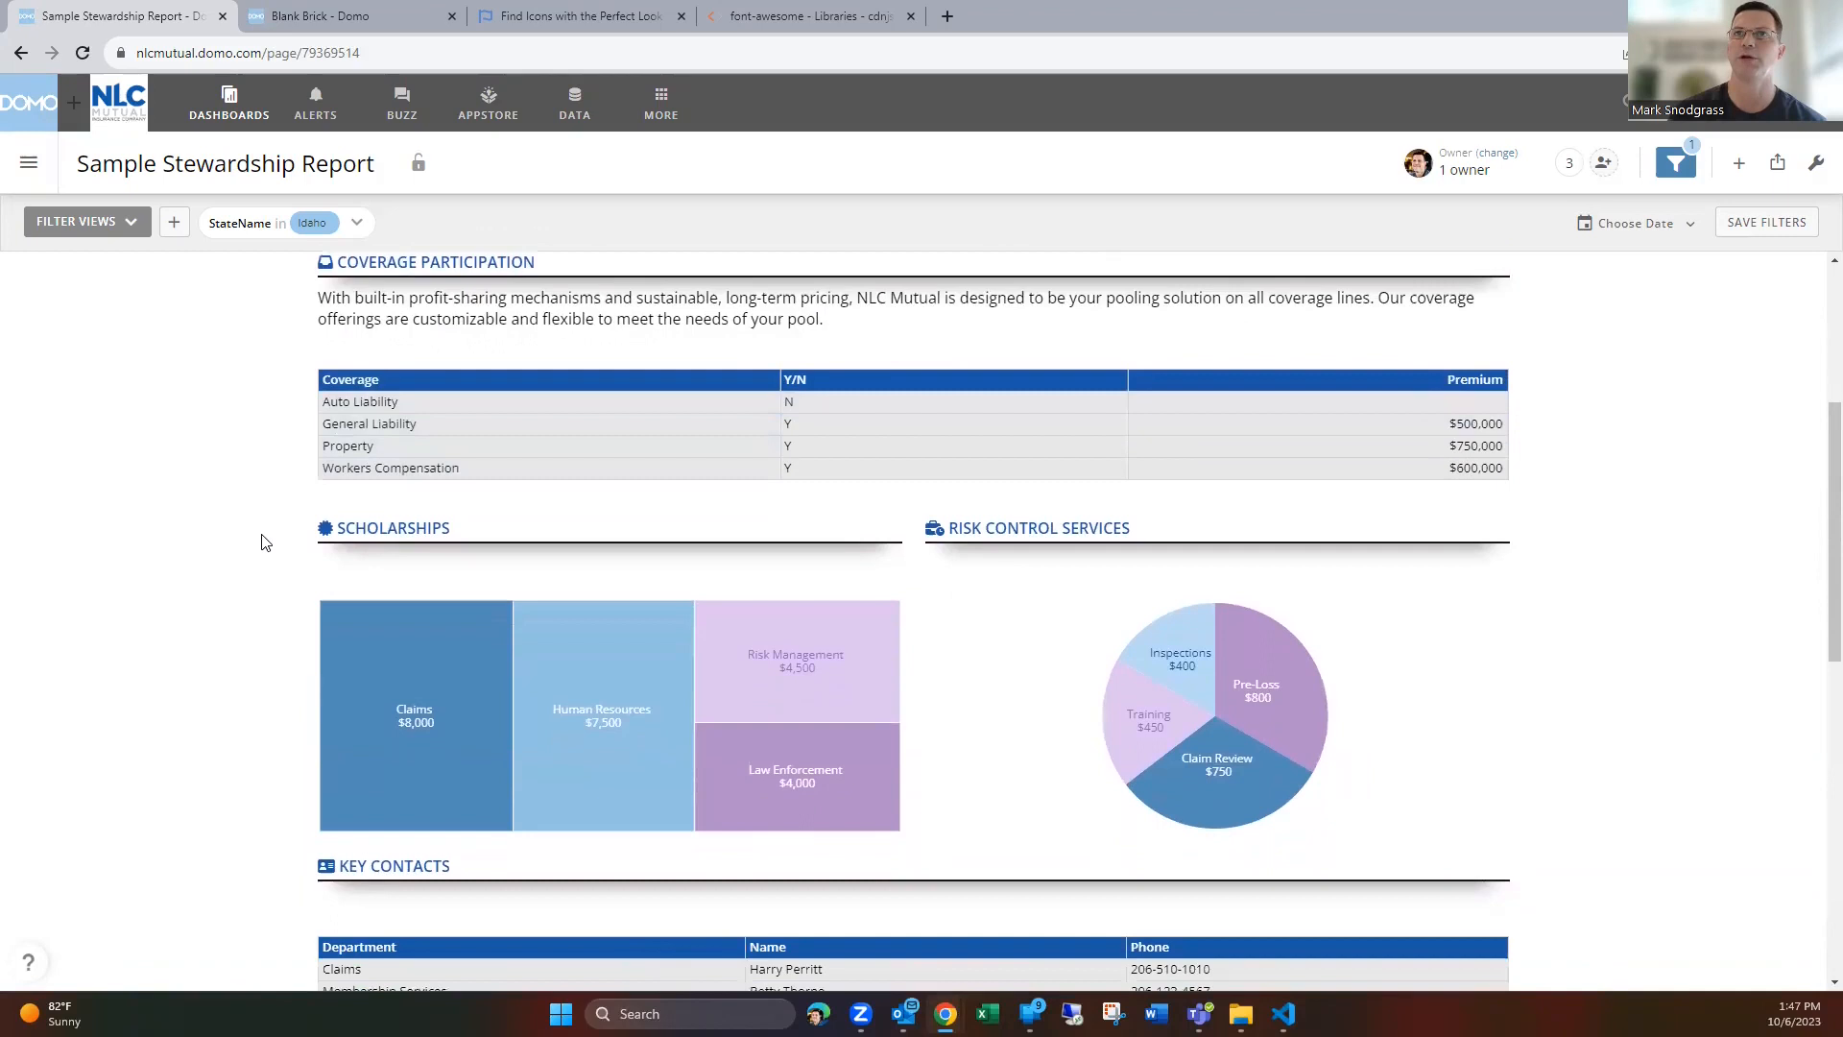